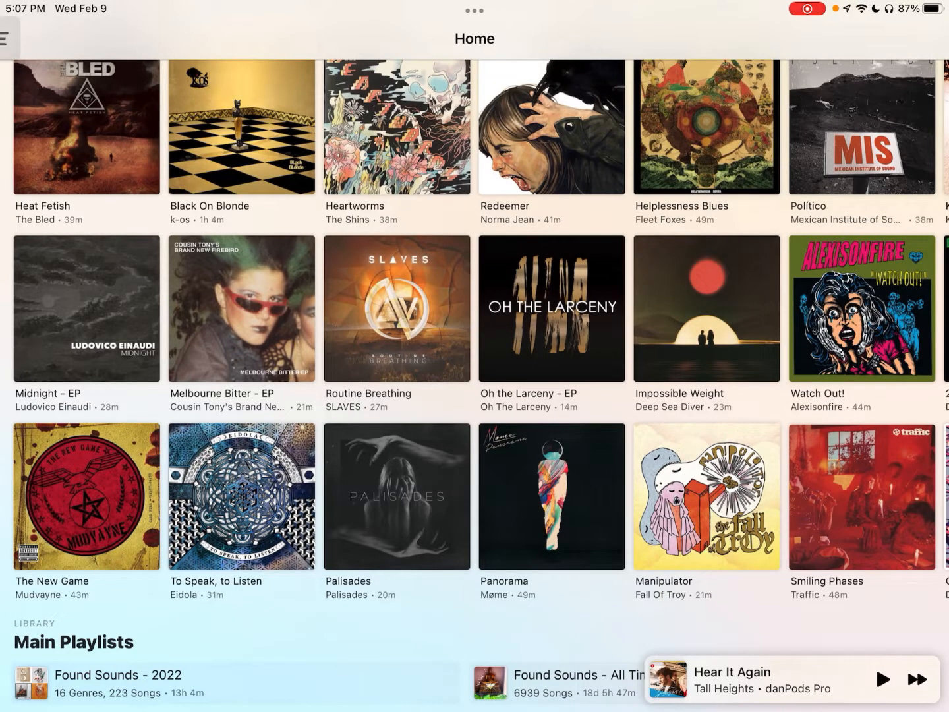
Open Marvis Pro's Advanced settings and scroll down to the Export Settings entry.
click(7, 34)
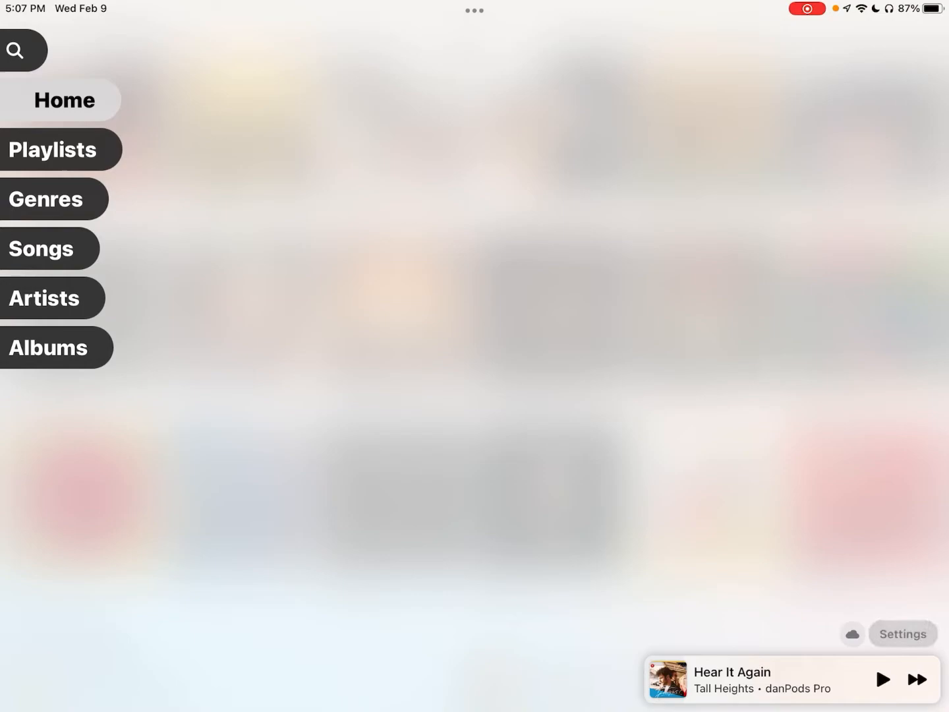
click(902, 633)
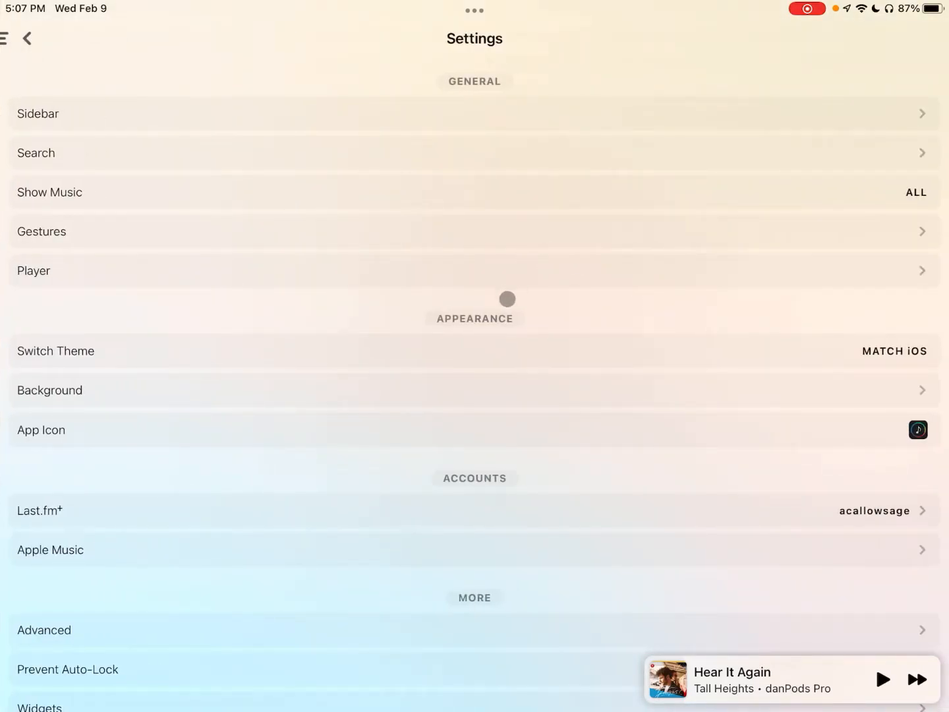
scroll(down, 3)
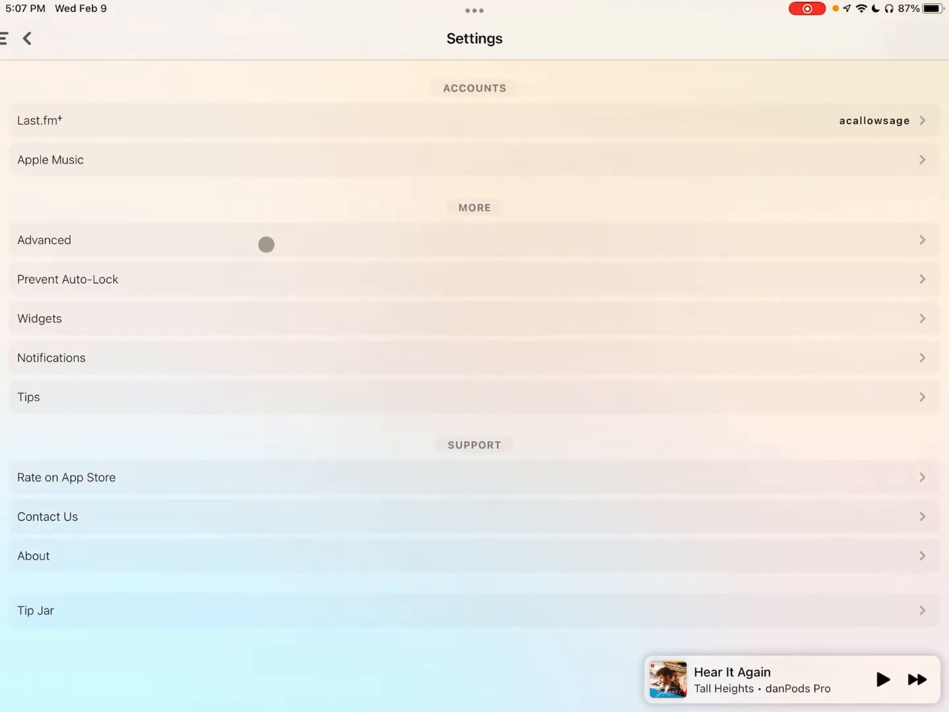
click(43, 240)
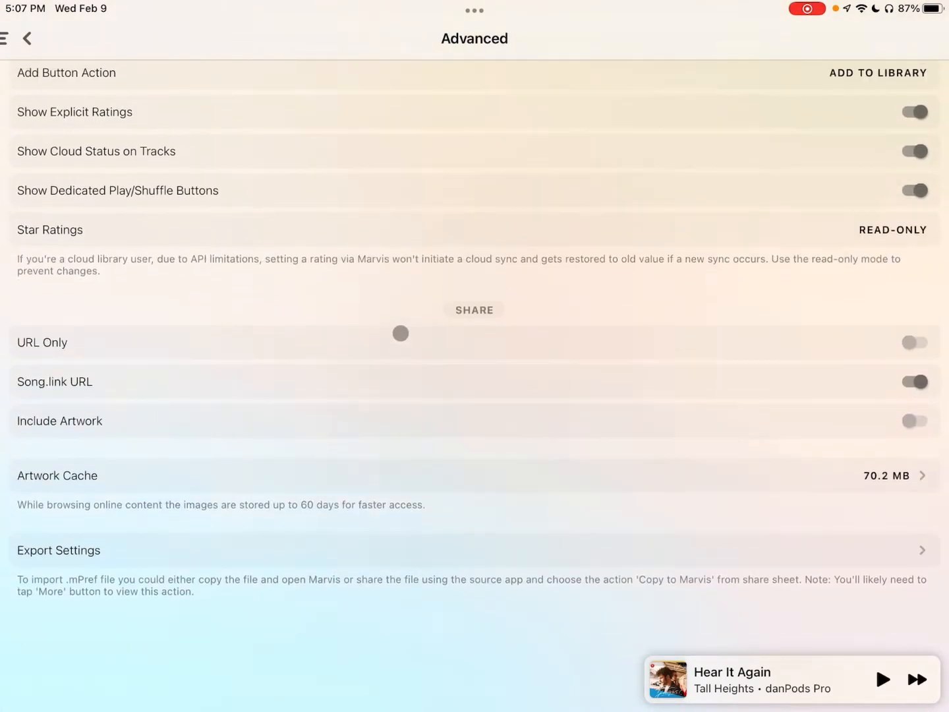
scroll(down, 3)
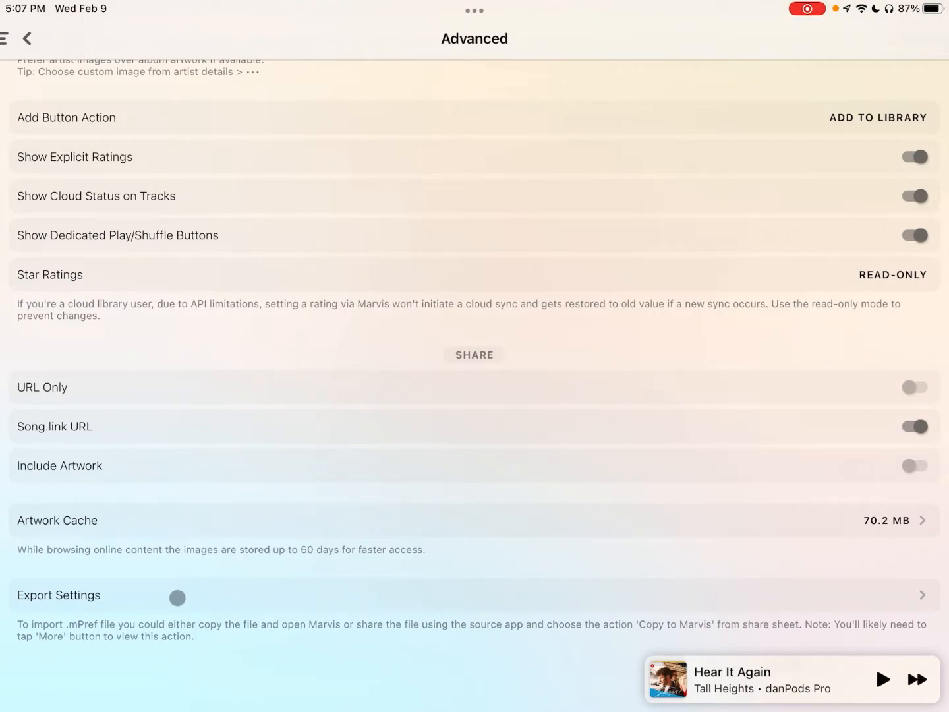
Export the preferences and save the 810 KB file to an iCloud Documents folder.
click(57, 595)
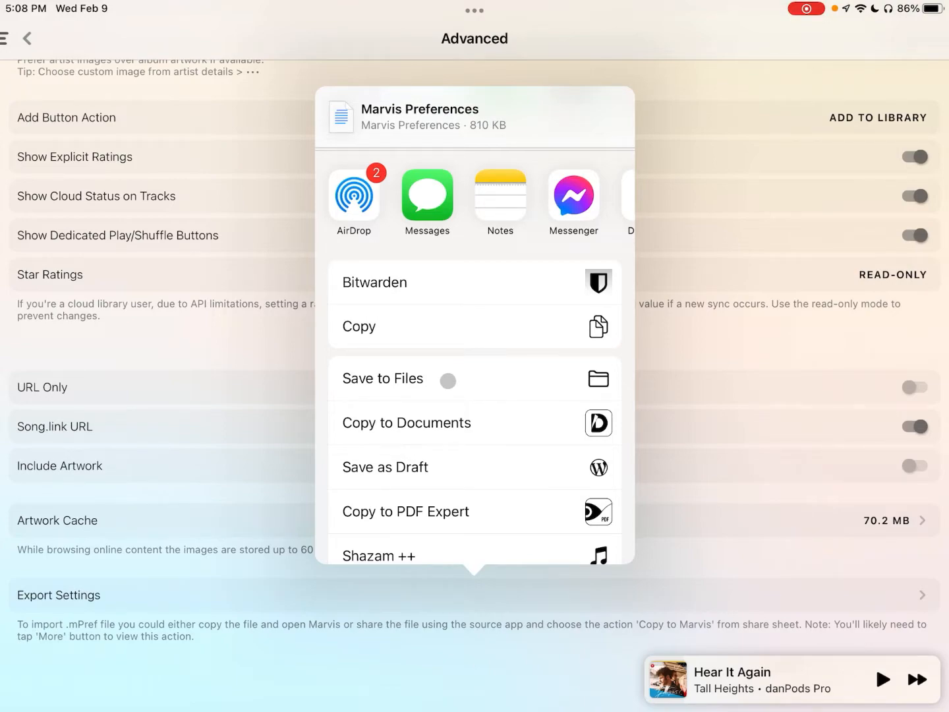
click(384, 379)
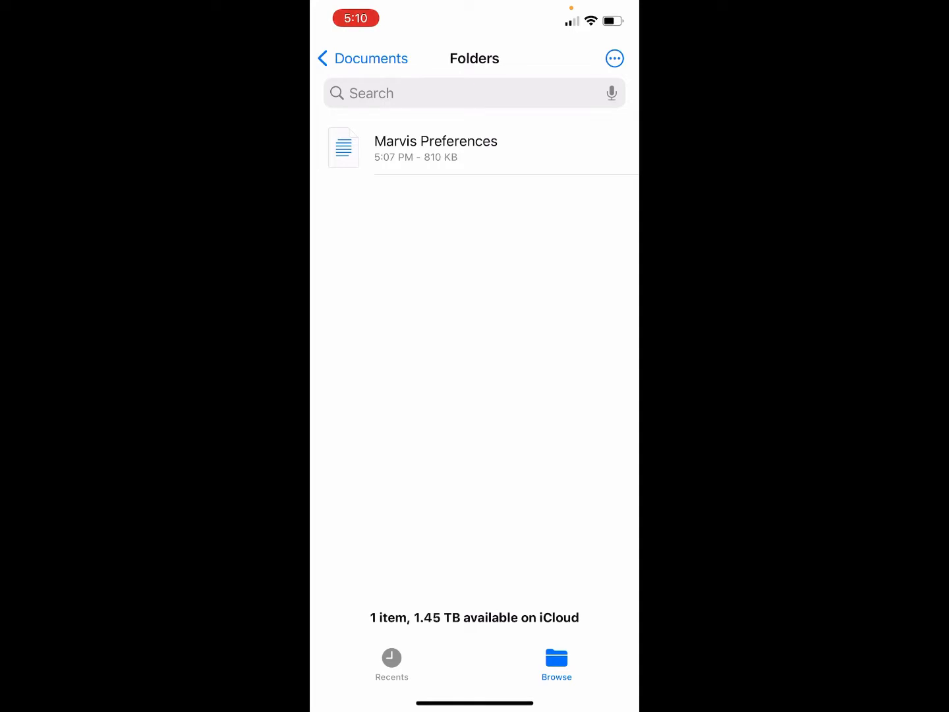
Open the Marvis Preferences file from Files to bring up Import Preferences.
click(435, 147)
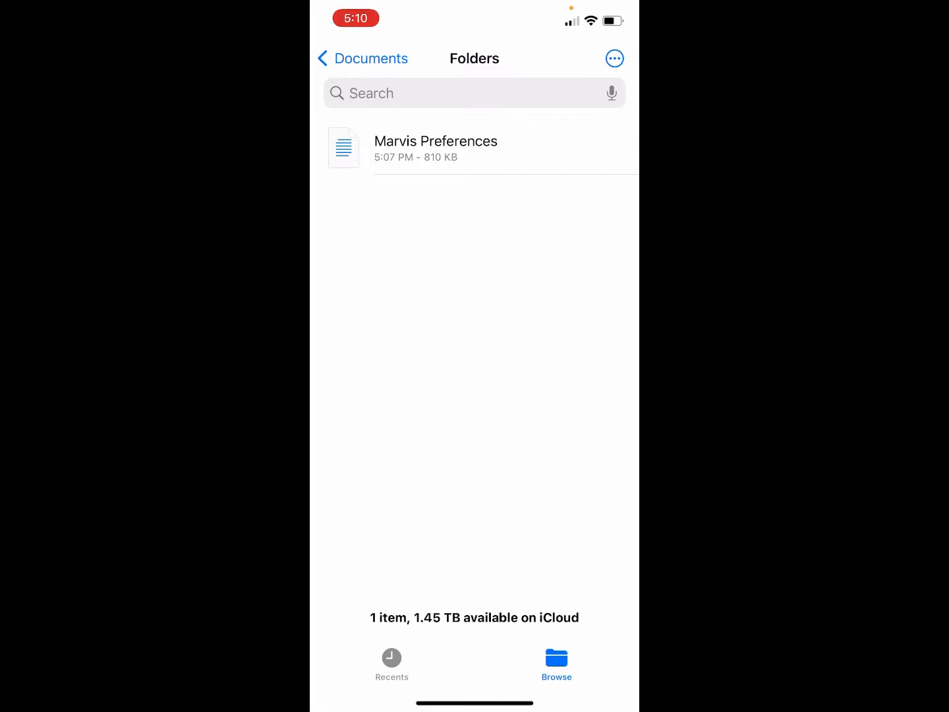
click(435, 146)
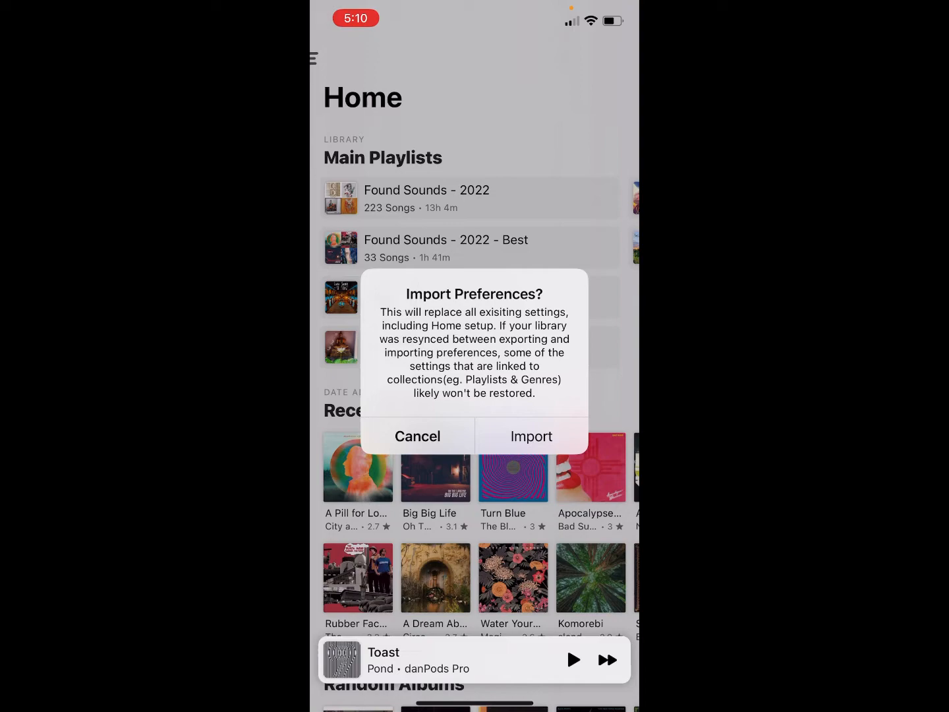
Confirm the import and browse Home's song mixes, recent albums, genres and concerts.
click(531, 436)
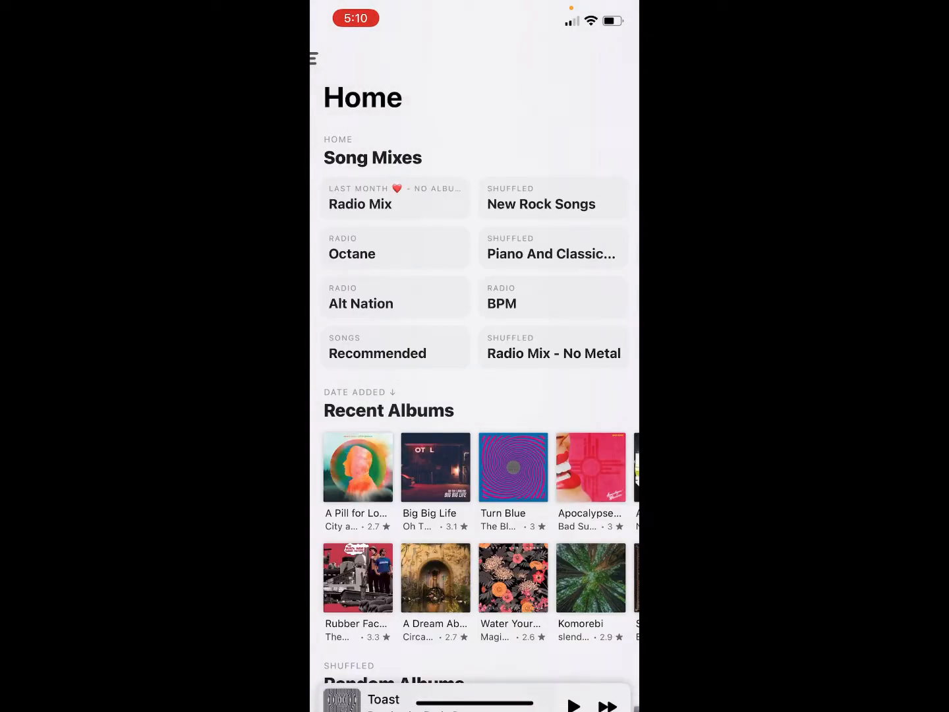
scroll(down, 3)
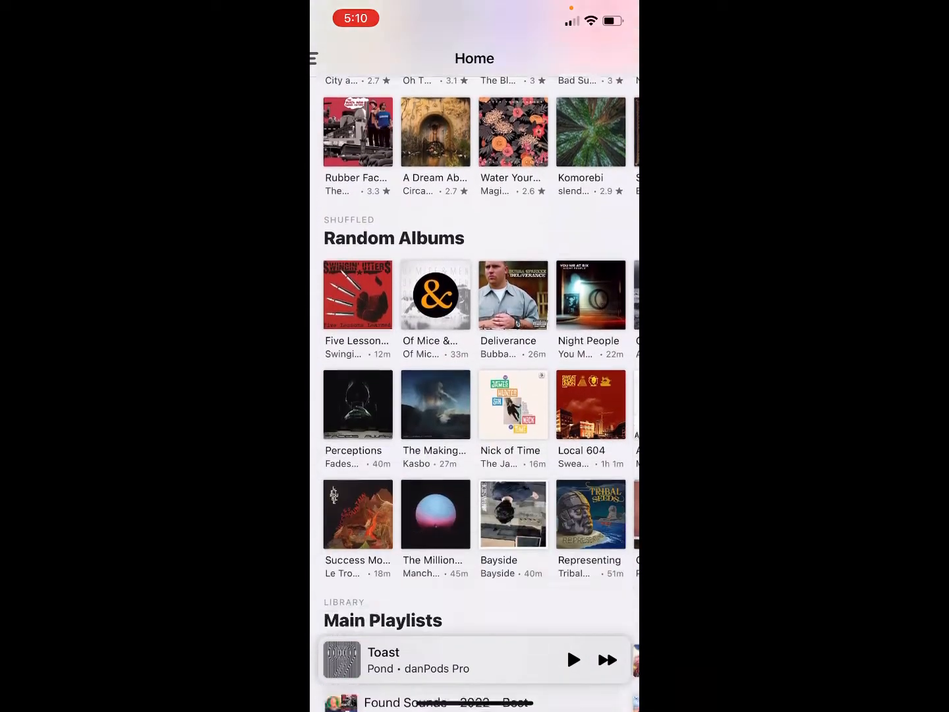
scroll(down, 3)
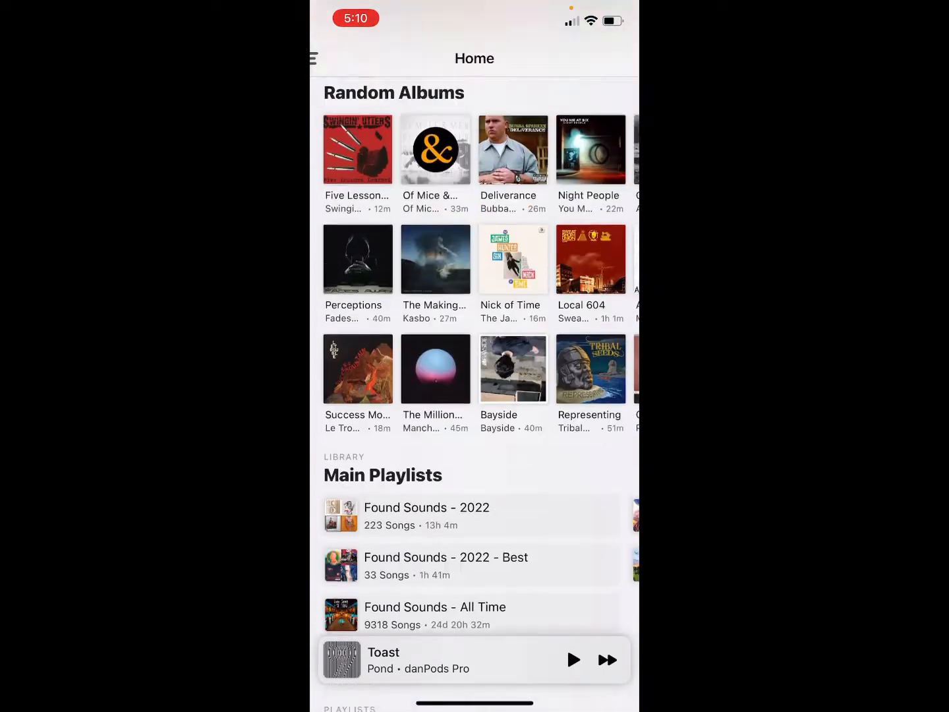
scroll(down, 3)
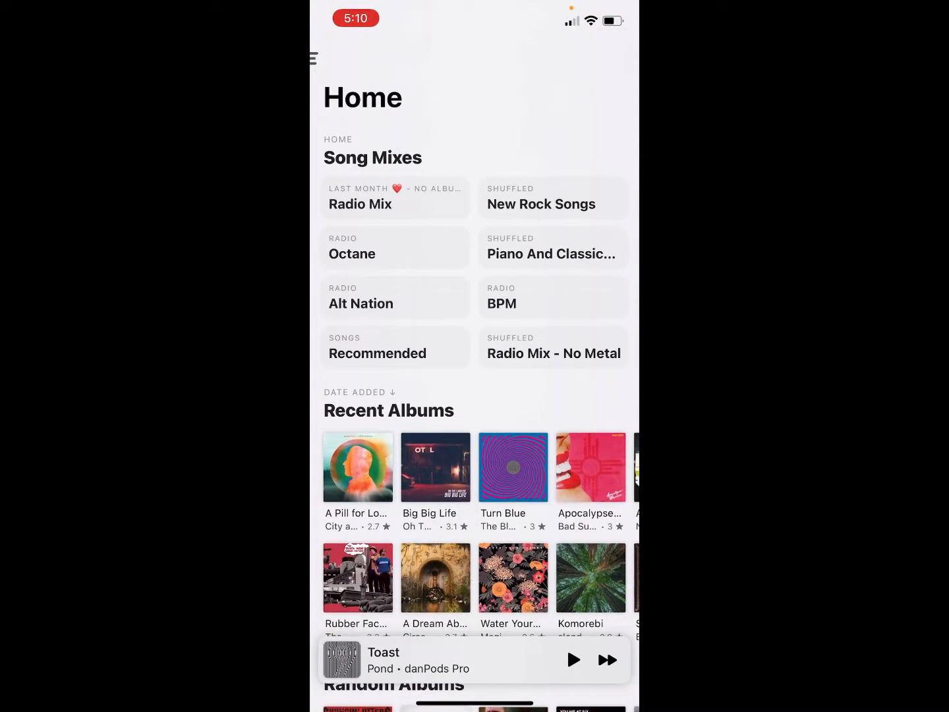
scroll(down, 3)
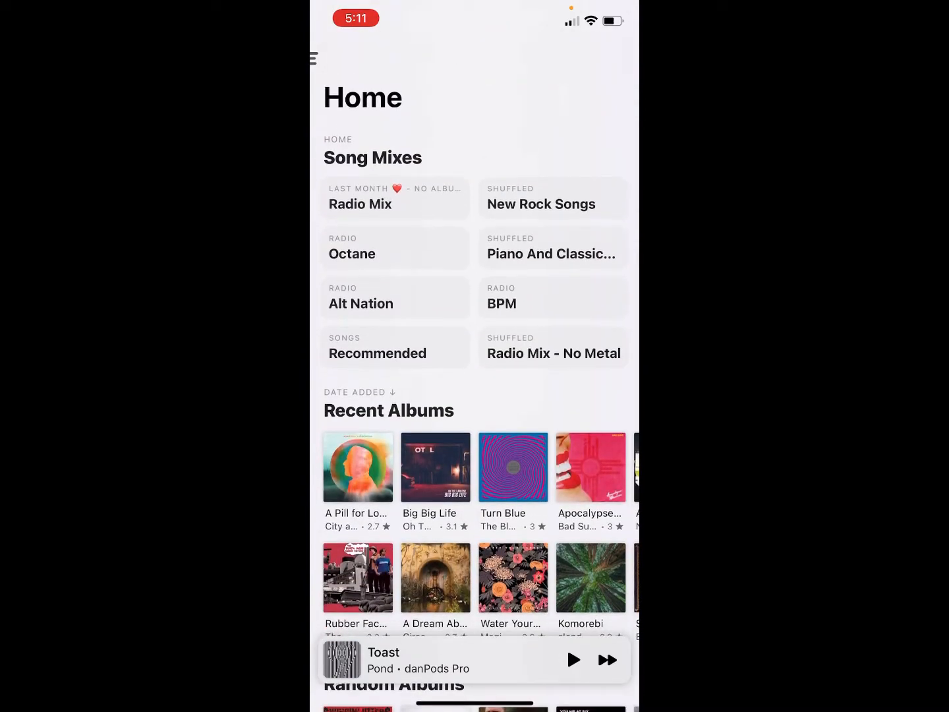
scroll(down, 3)
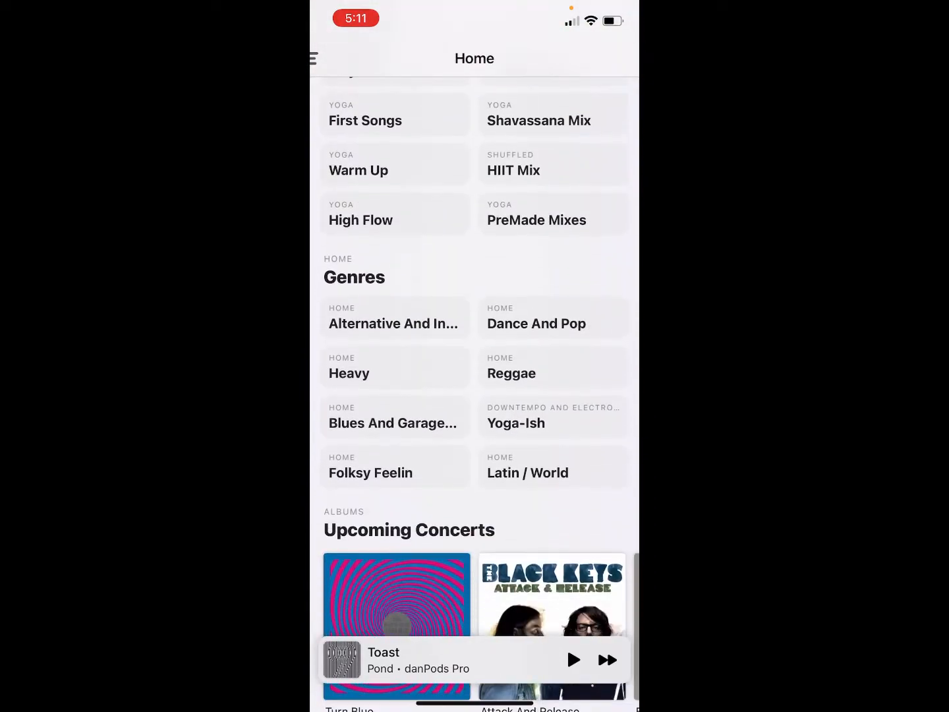
scroll(down, 3)
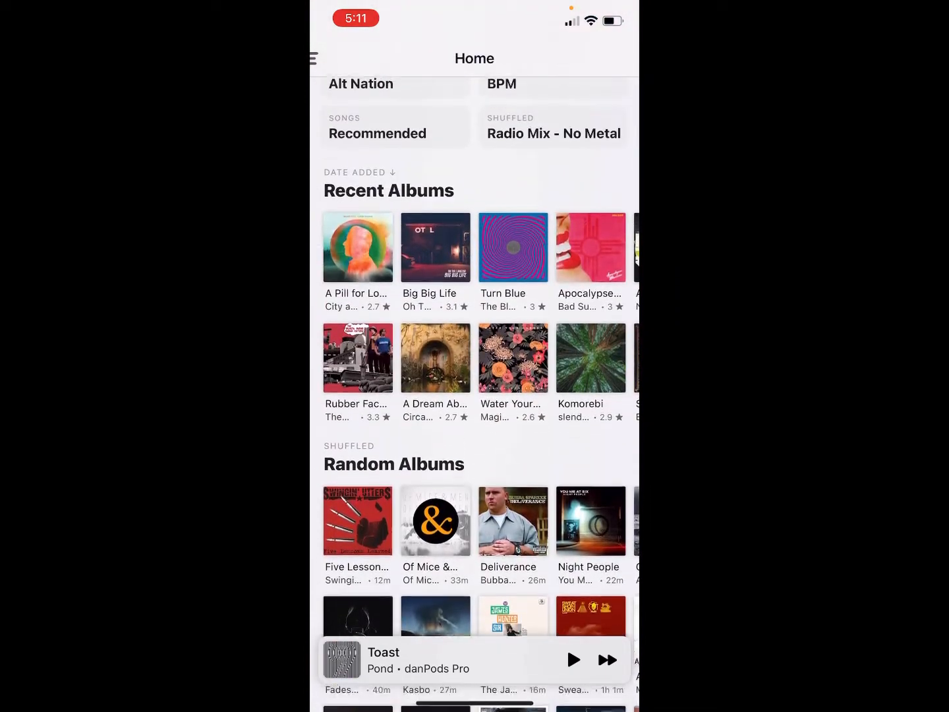
scroll(down, 3)
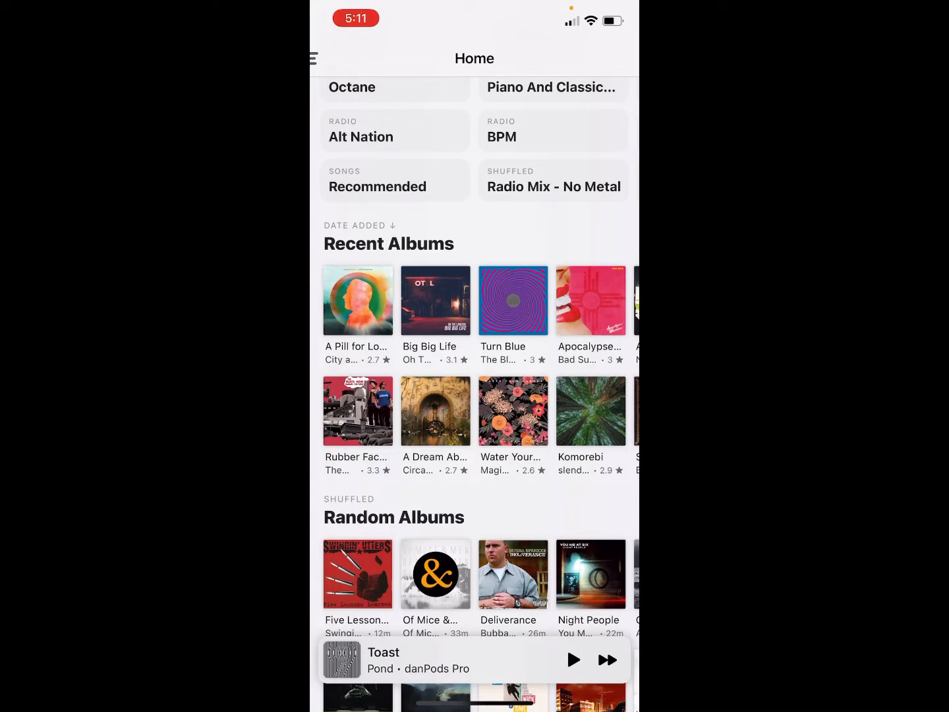
scroll(down, 3)
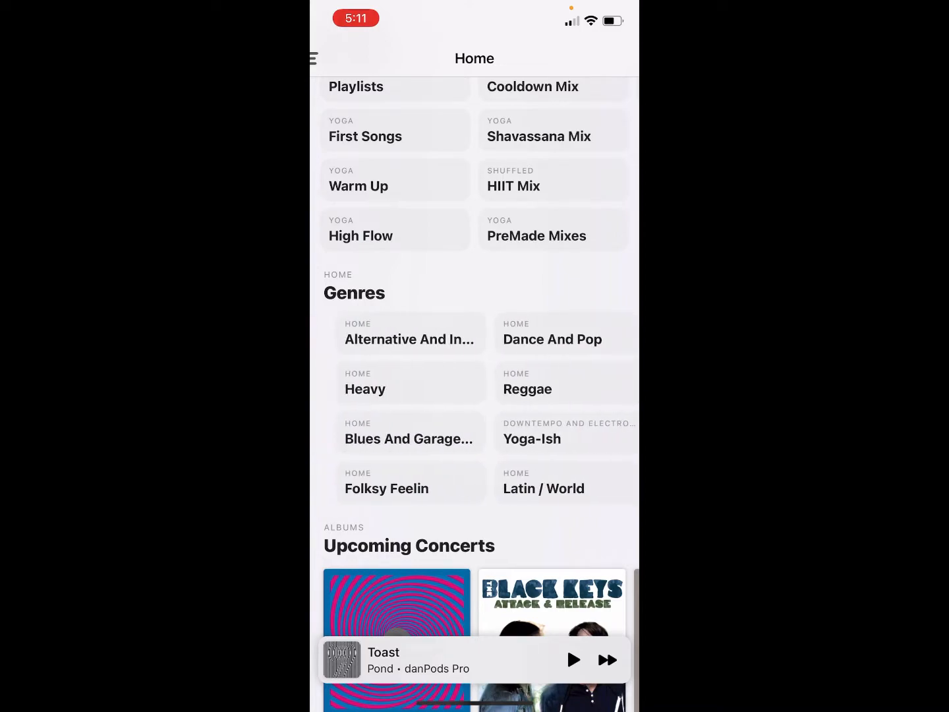
click(408, 333)
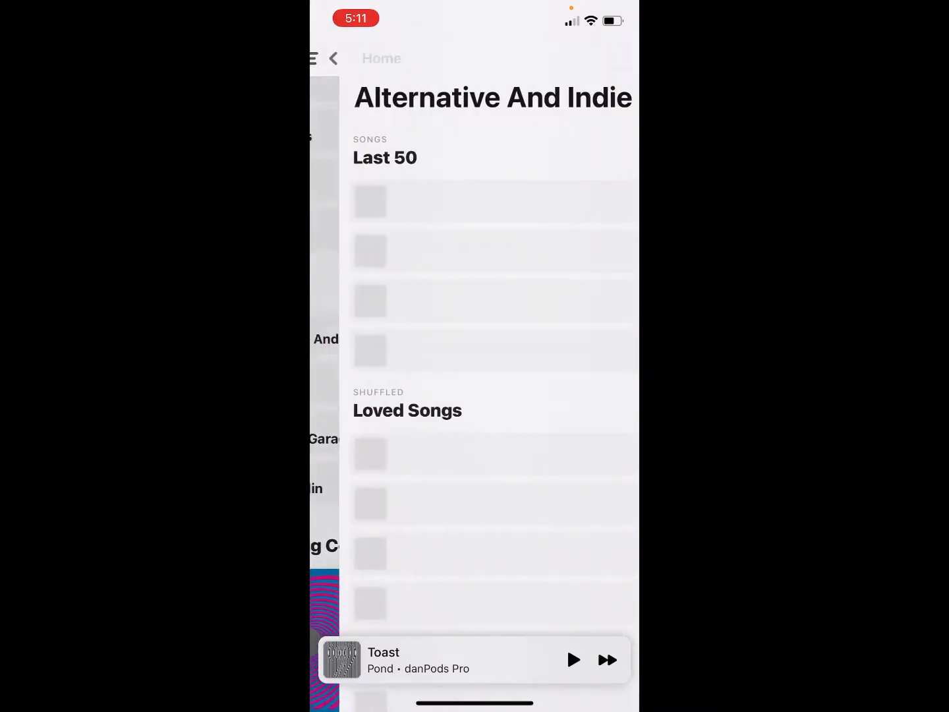
scroll(down, 3)
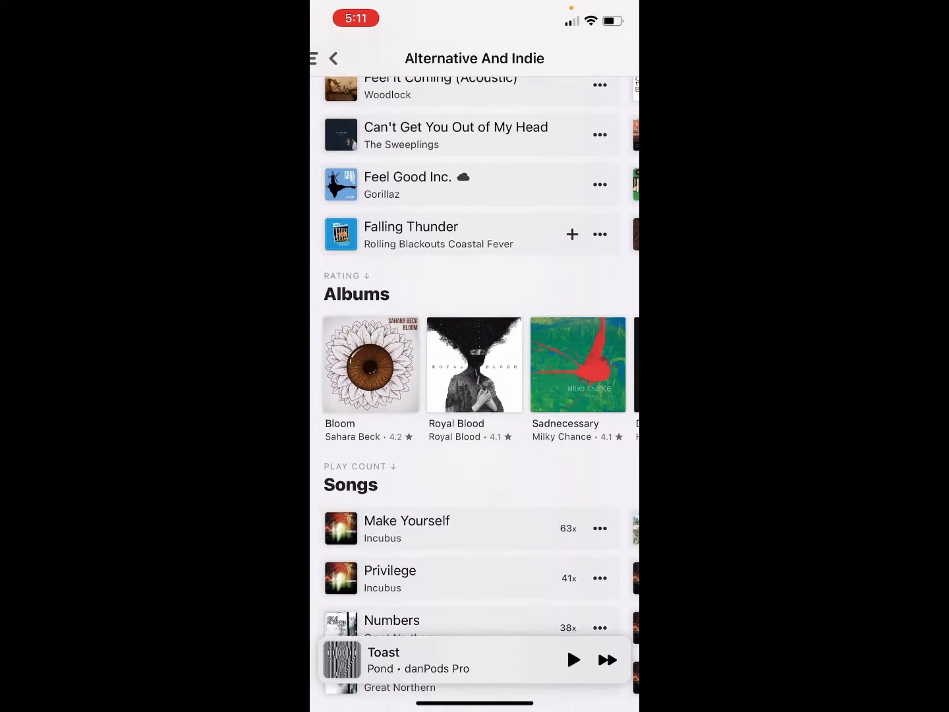
click(334, 58)
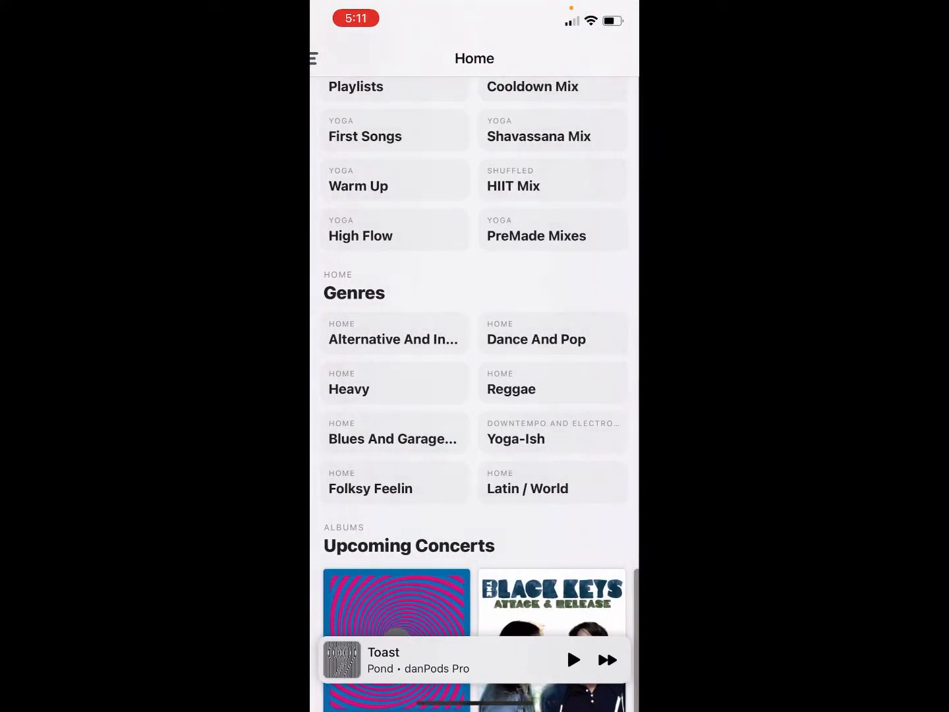
click(353, 292)
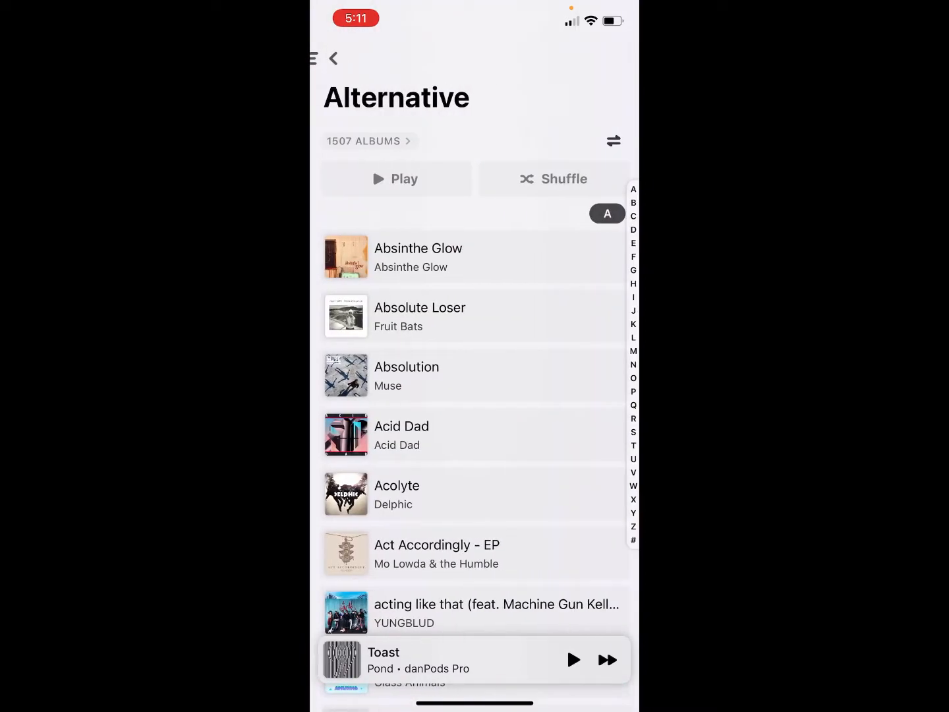
scroll(down, 3)
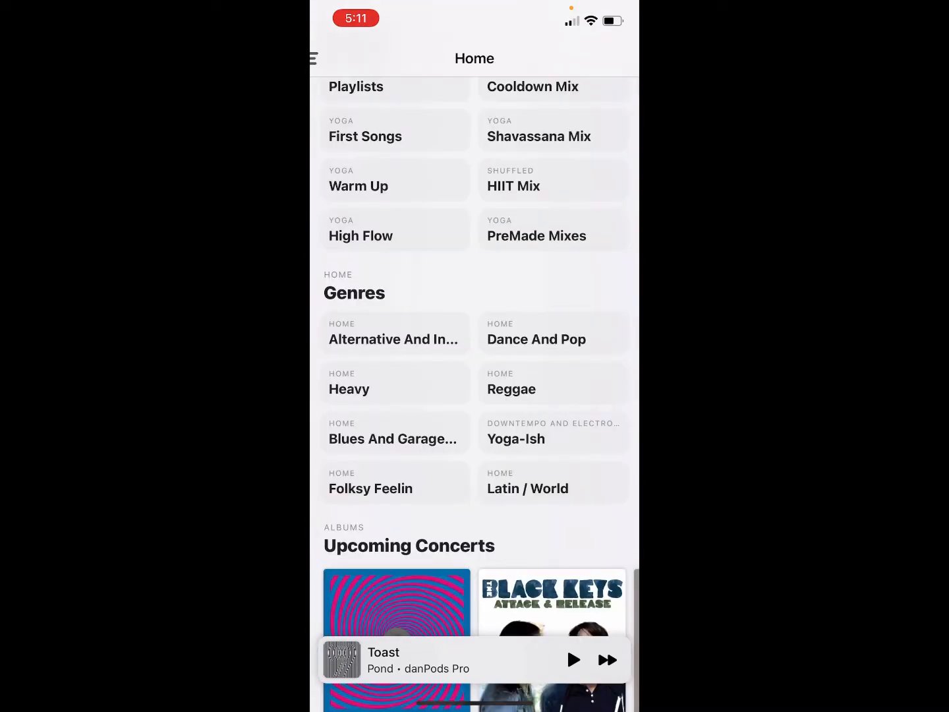
scroll(down, 3)
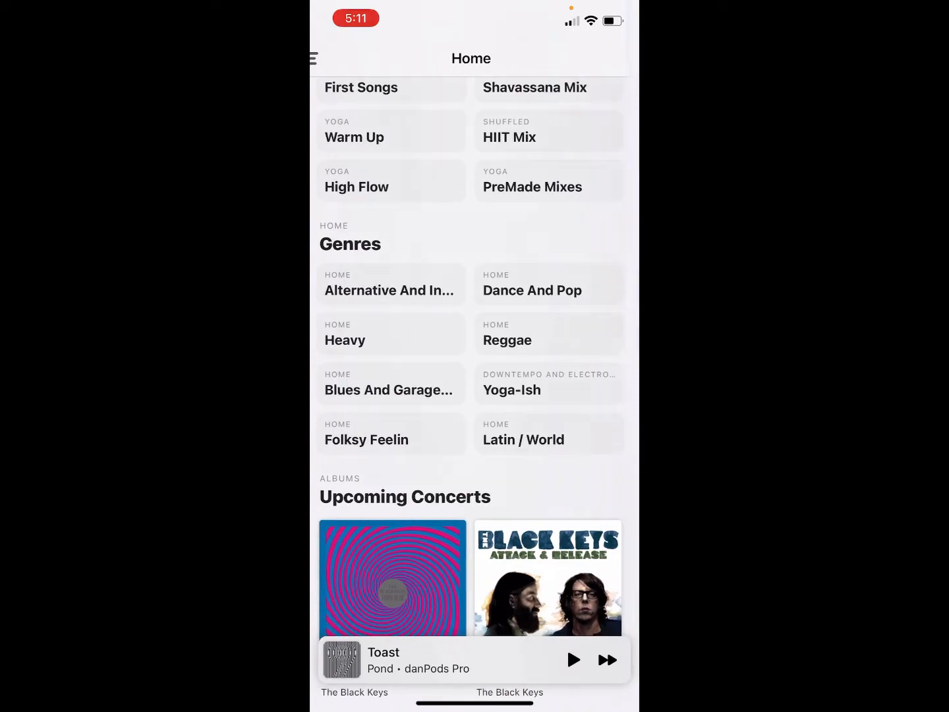
click(366, 433)
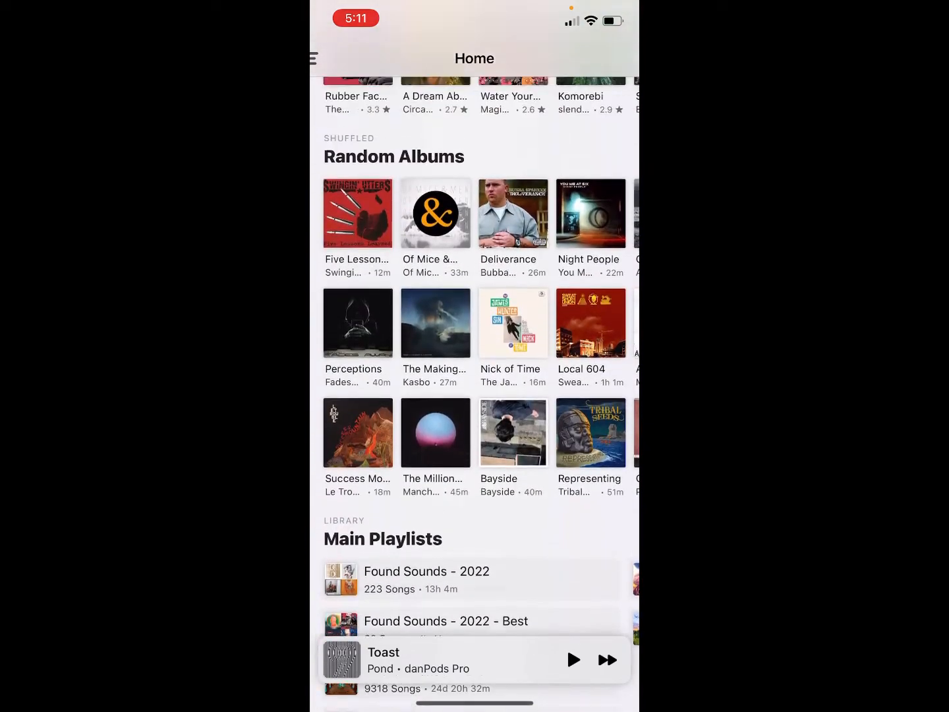
scroll(down, 3)
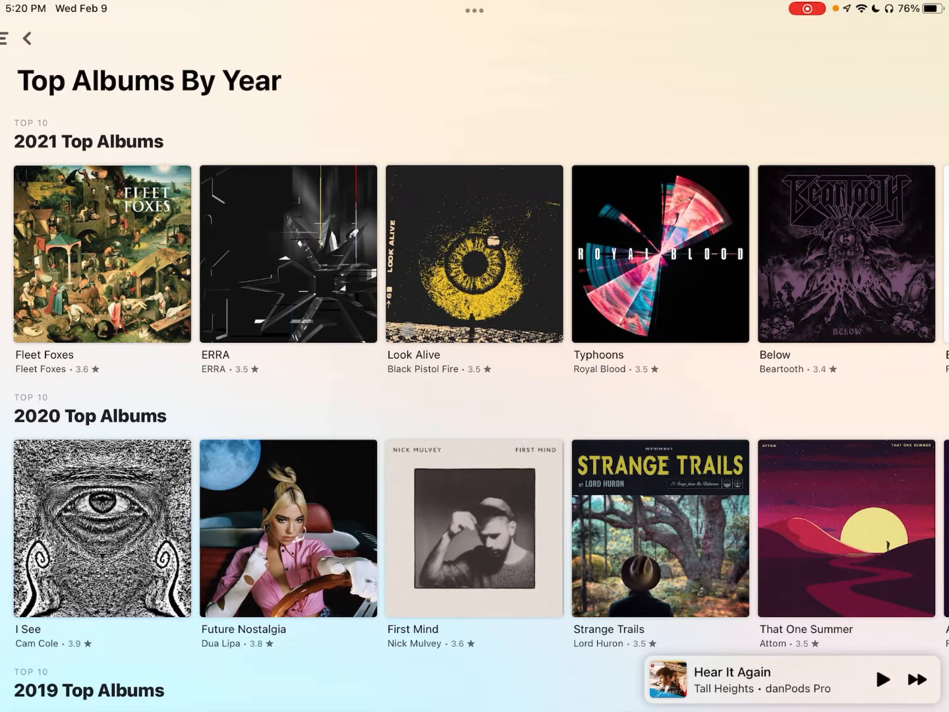
scroll(down, 3)
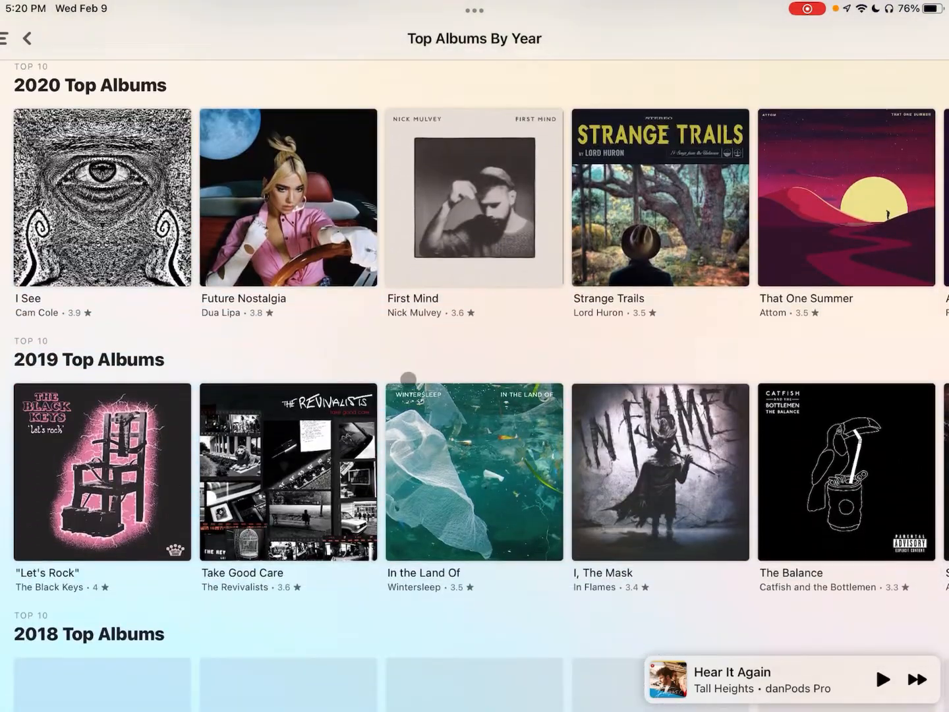
scroll(down, 3)
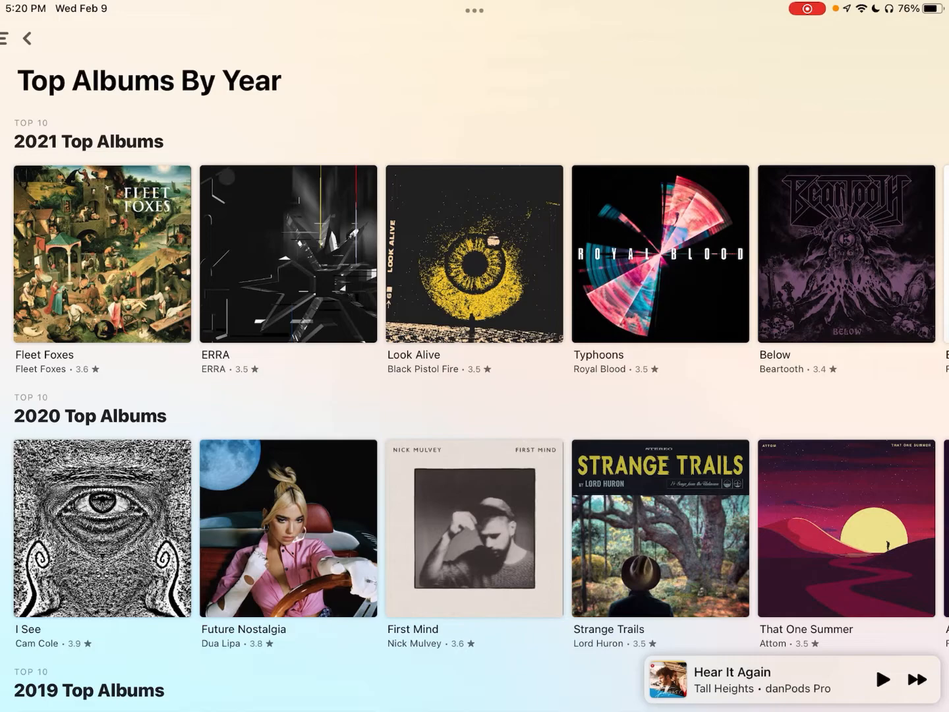
scroll(down, 3)
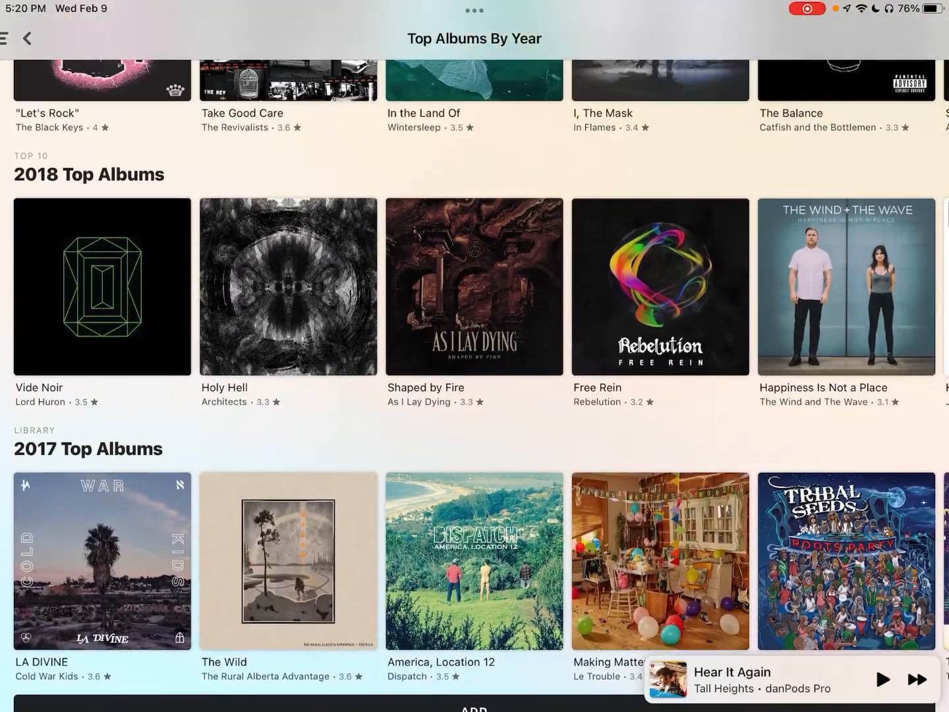
scroll(down, 3)
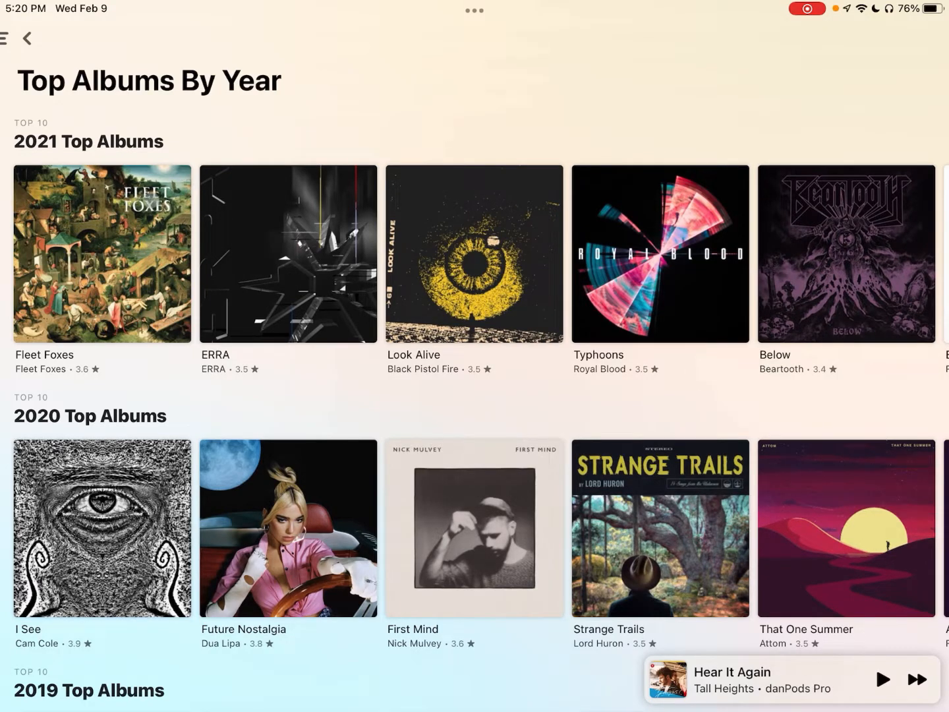
scroll(down, 3)
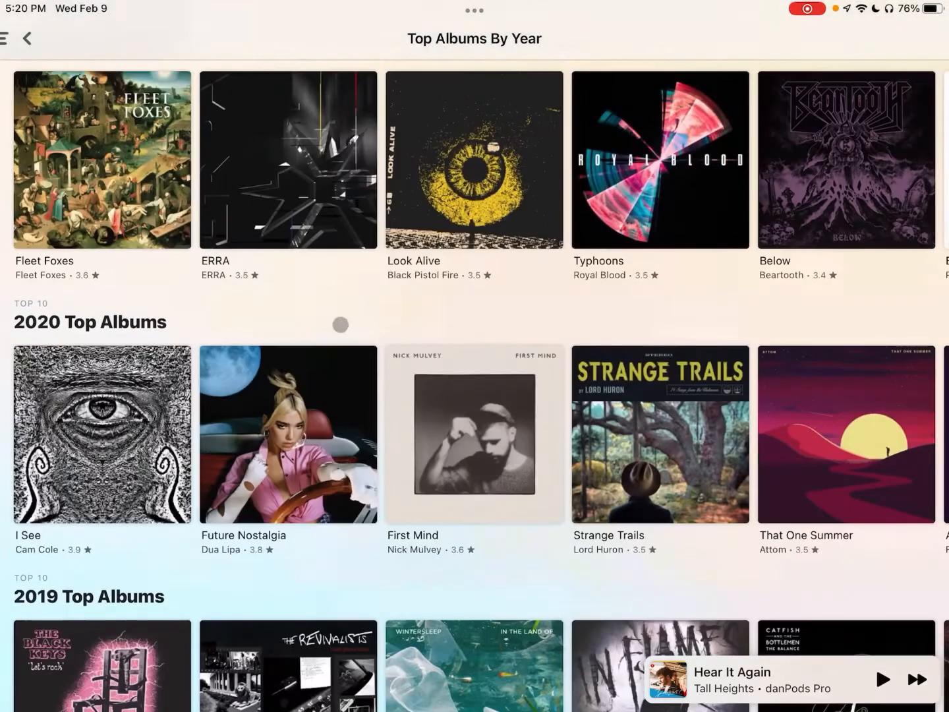
scroll(down, 3)
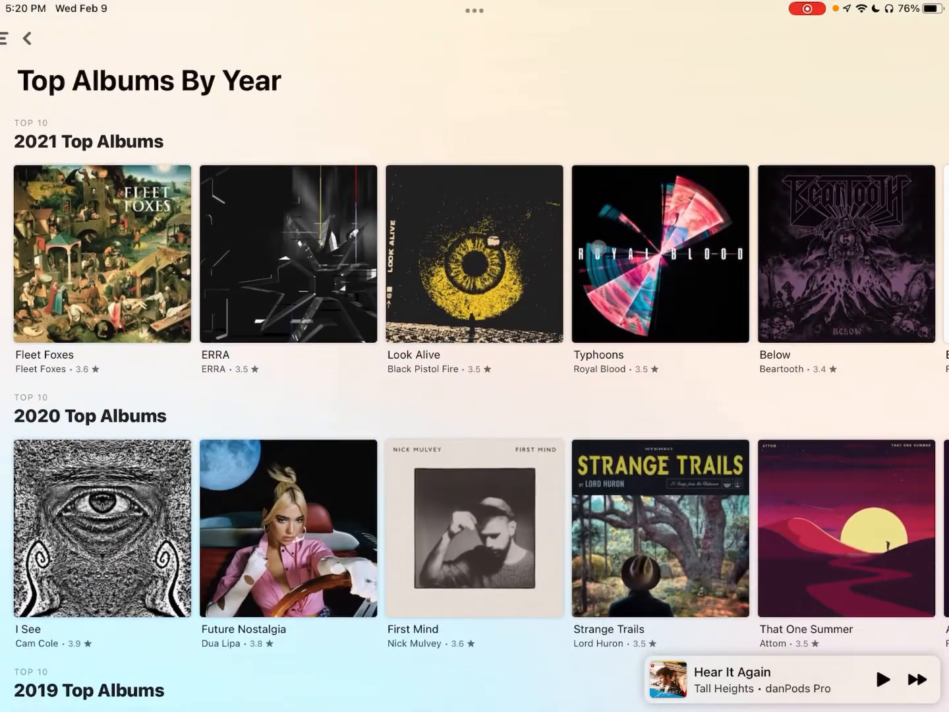
scroll(down, 3)
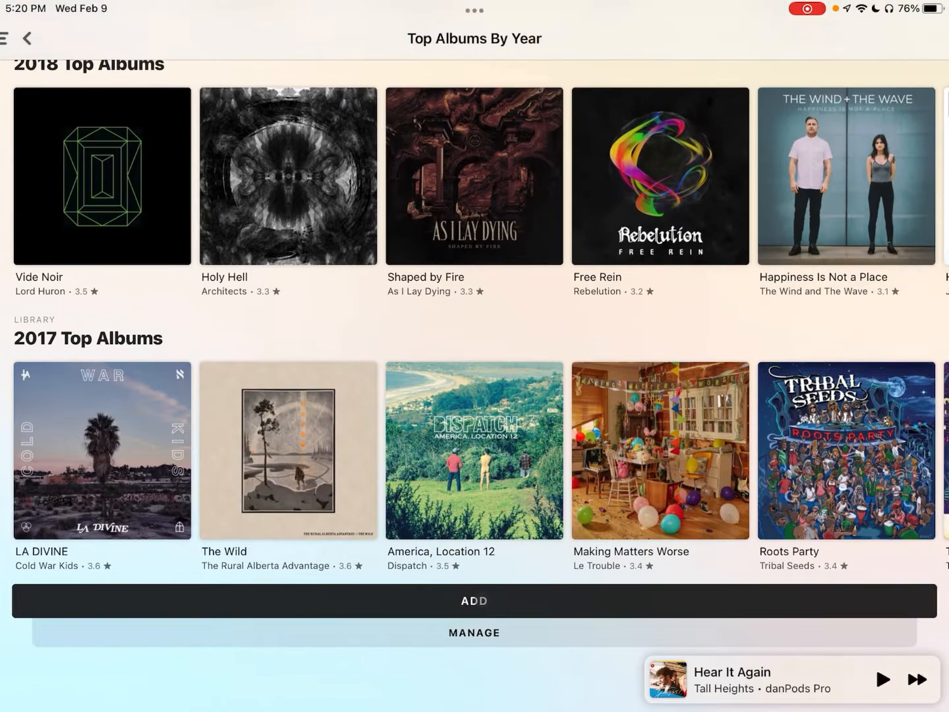
Add a library Albums section from the Add a New Section sheet below 2017 Top Albums.
click(474, 601)
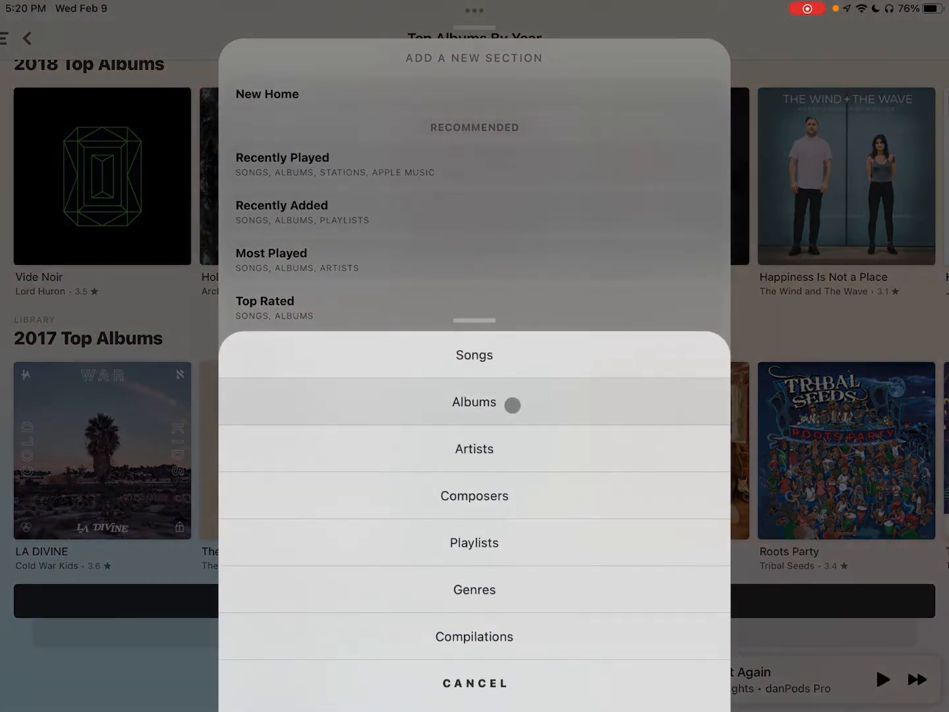
mouse_move(505, 413)
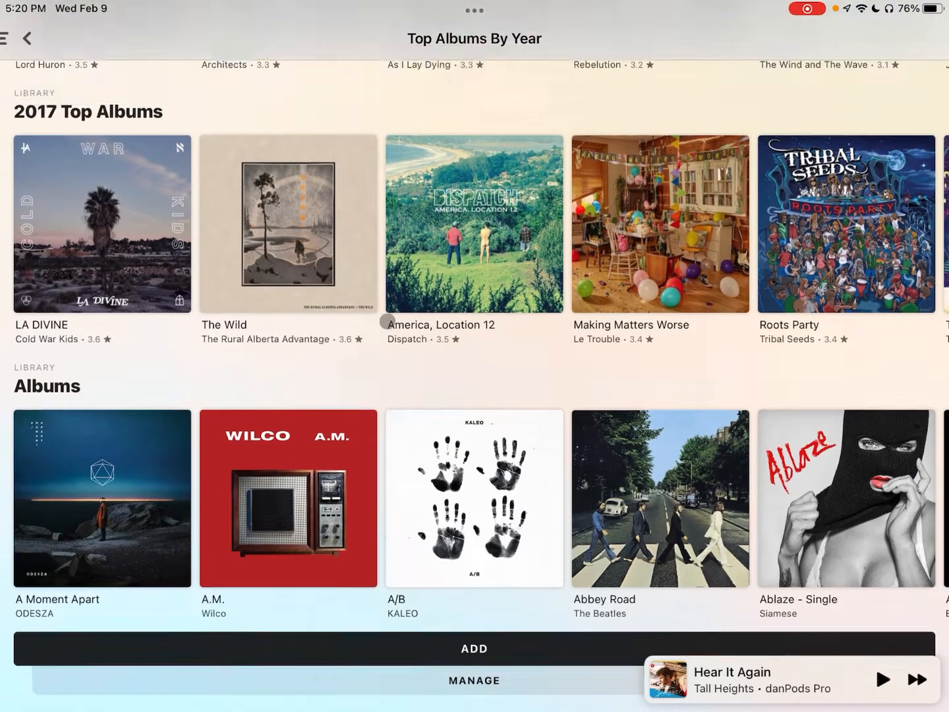
scroll(up, 3)
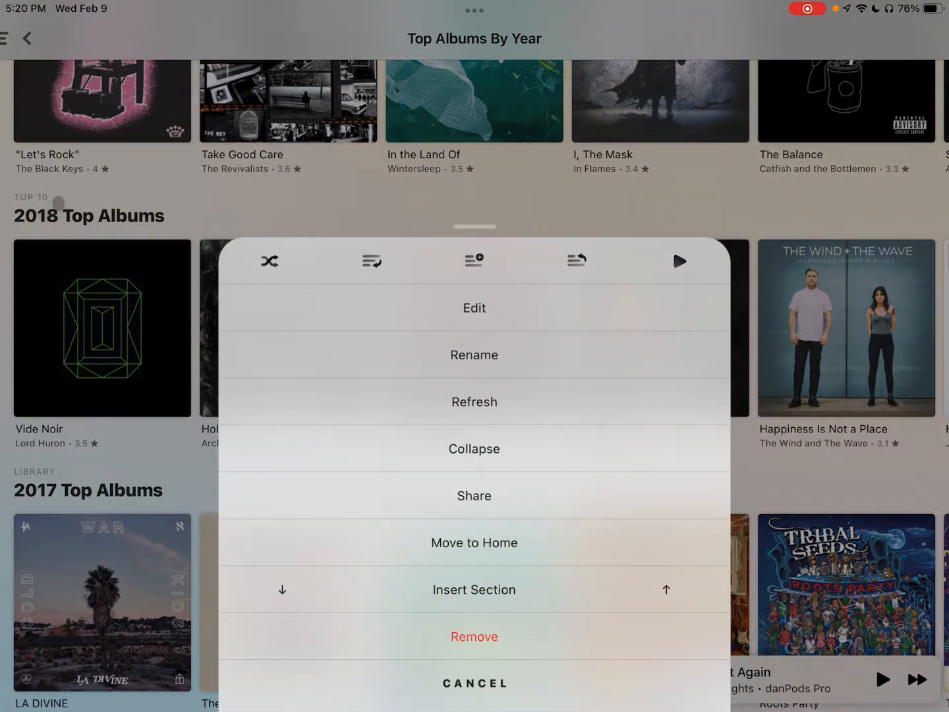
mouse_move(479, 311)
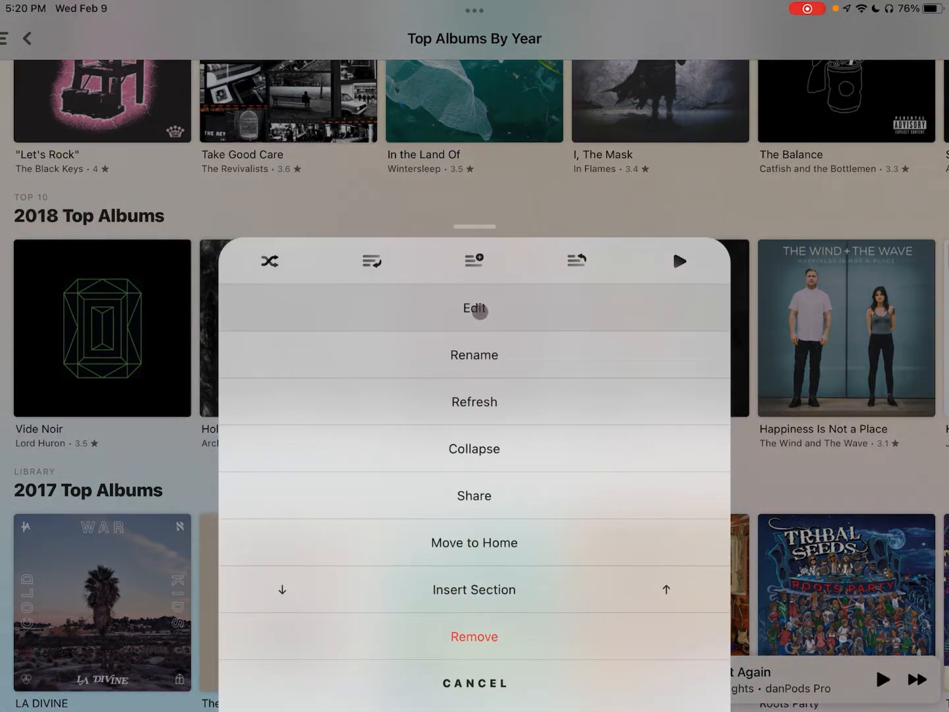
Review the 2018 Top Albums section's six smart rules and copy its settings.
click(473, 308)
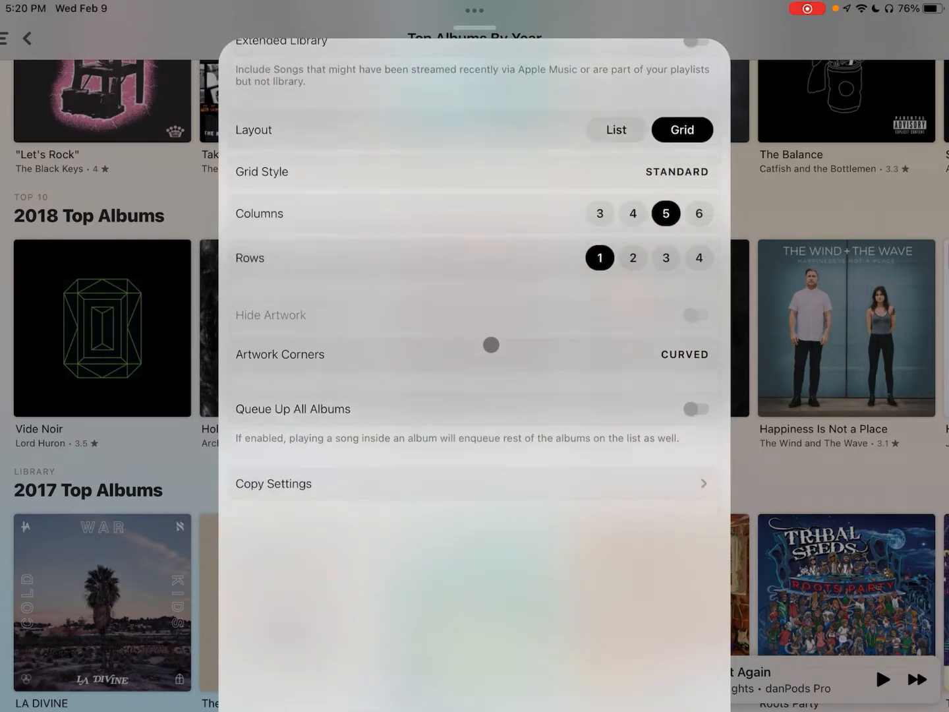
scroll(down, 3)
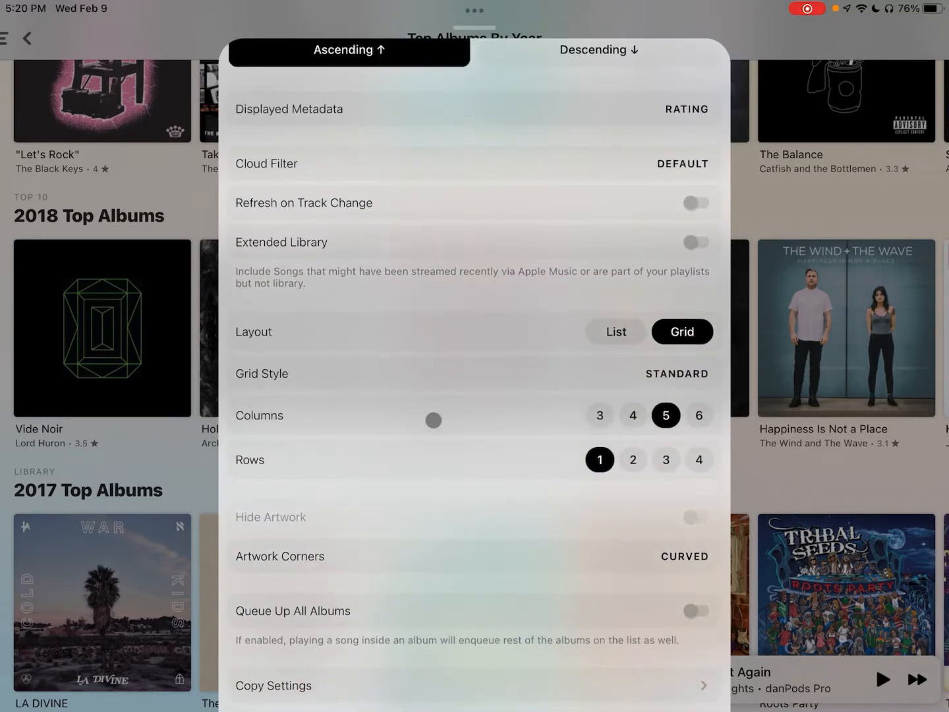
scroll(down, 3)
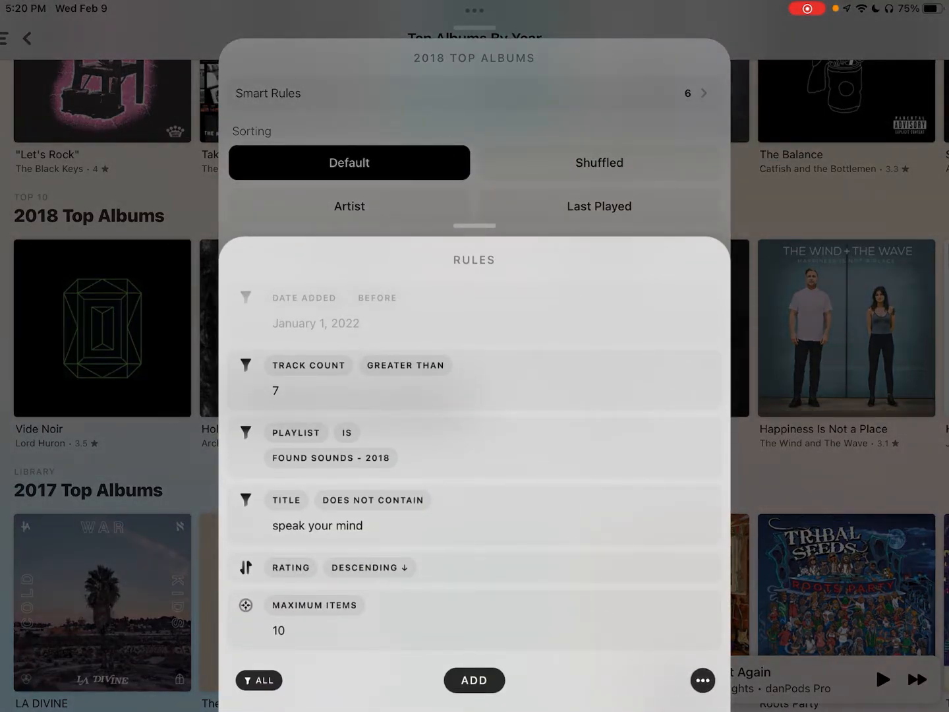
click(703, 680)
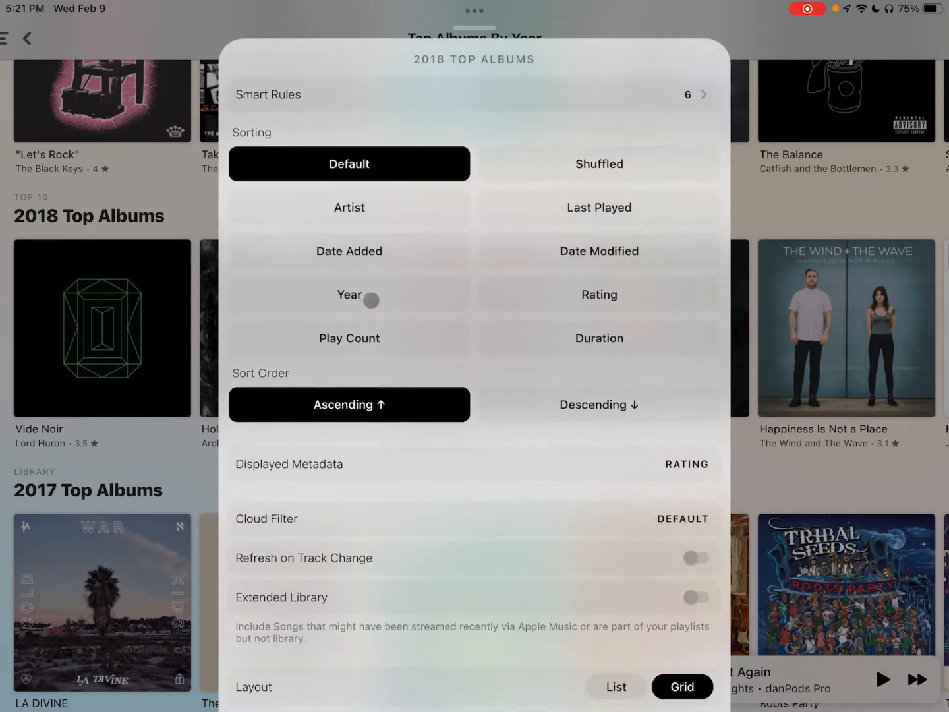
scroll(down, 3)
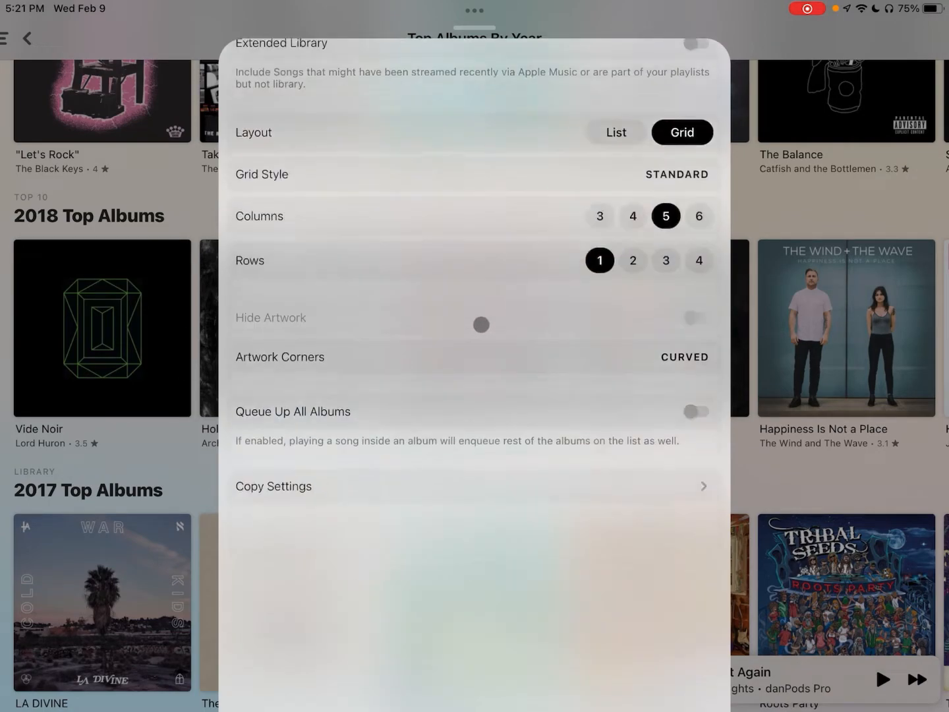
scroll(down, 3)
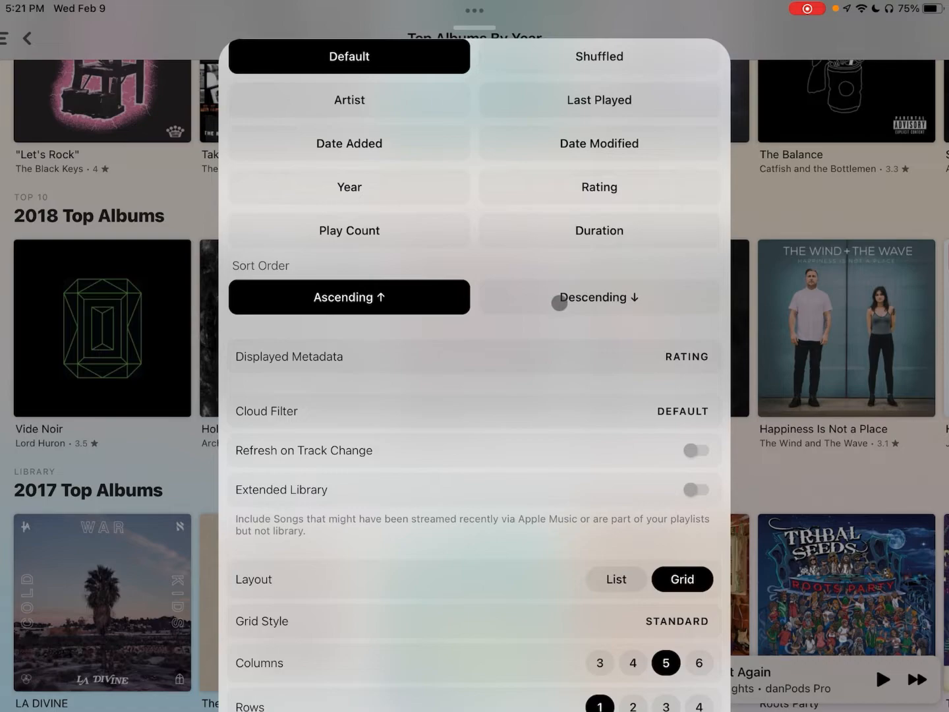
scroll(down, 3)
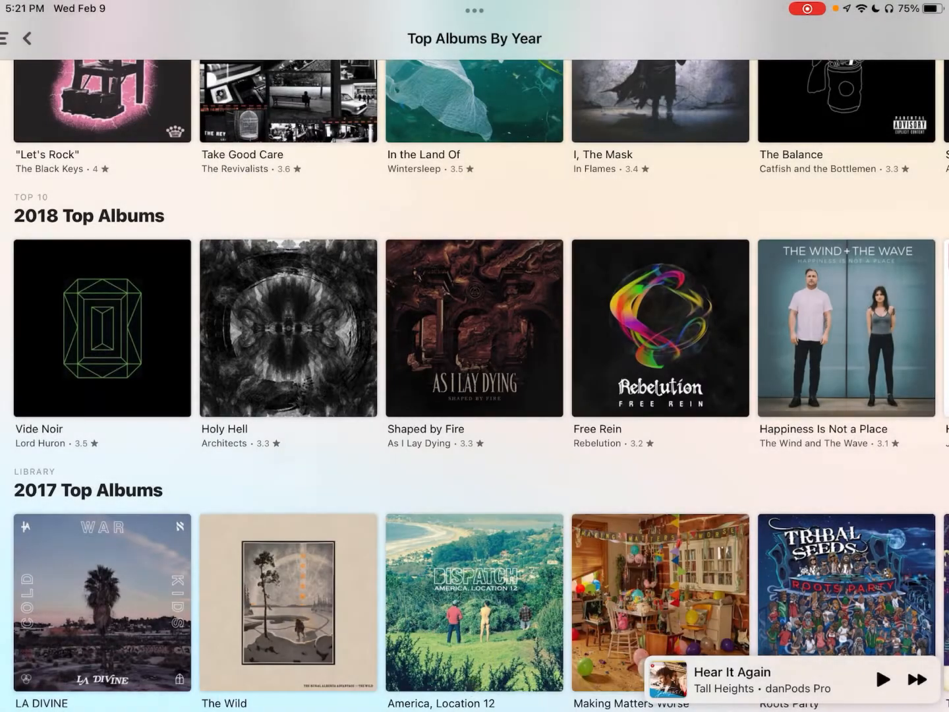
Paste the 2018 settings into the Albums section so it lists Vide Noir and Holy Hell.
scroll(down, 3)
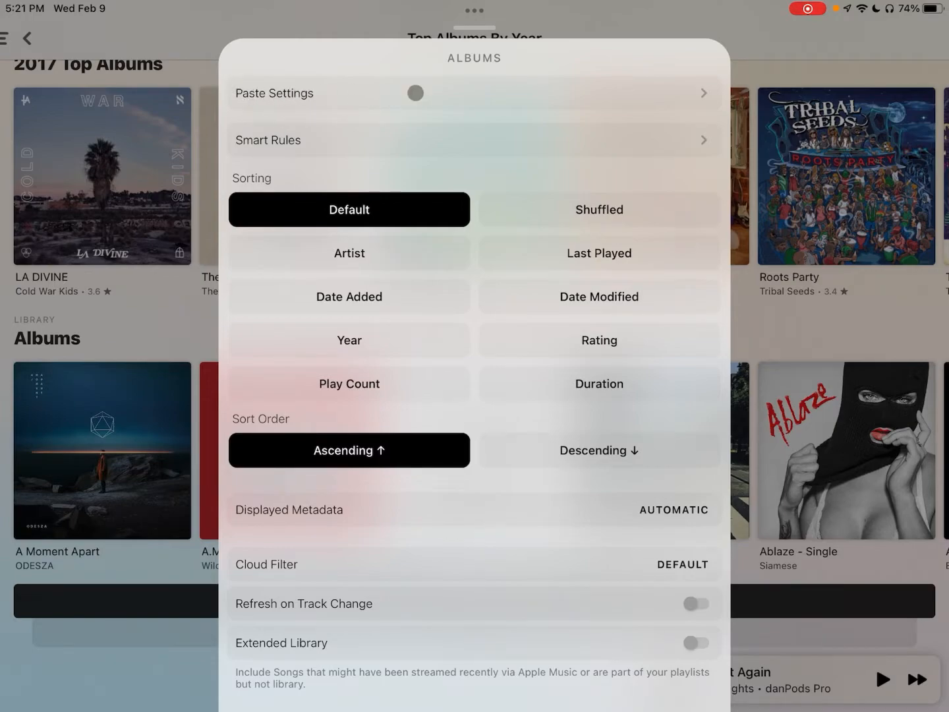
click(414, 93)
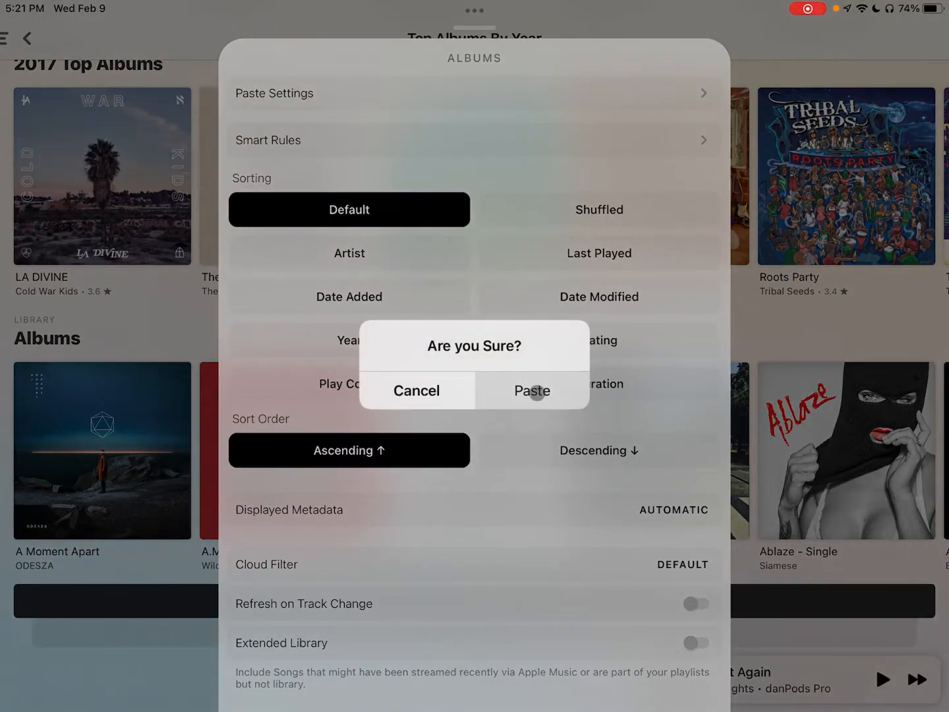
click(416, 390)
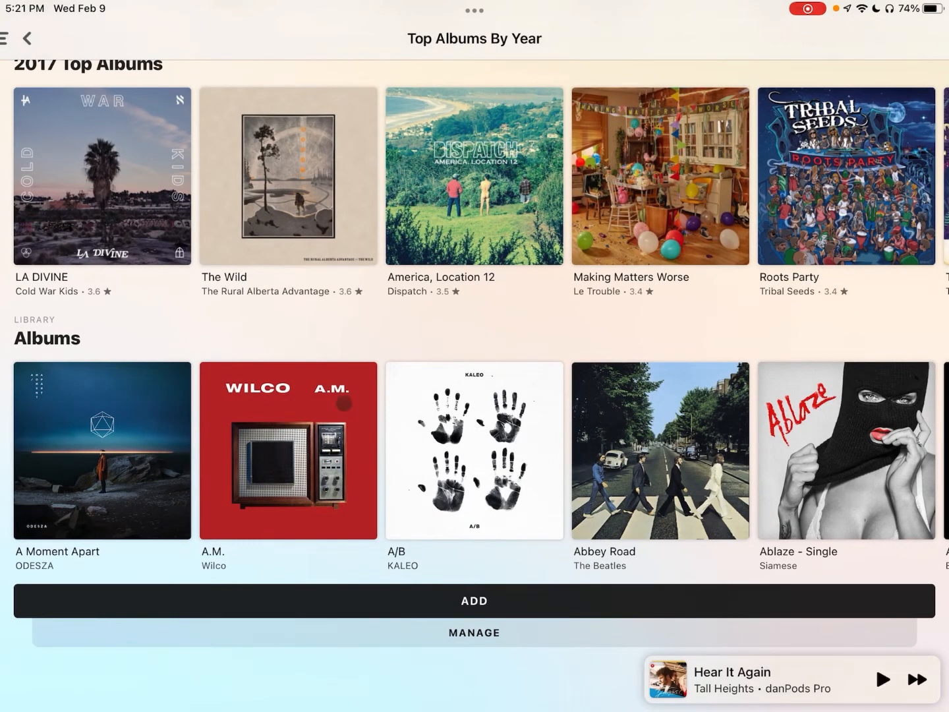
scroll(left, 3)
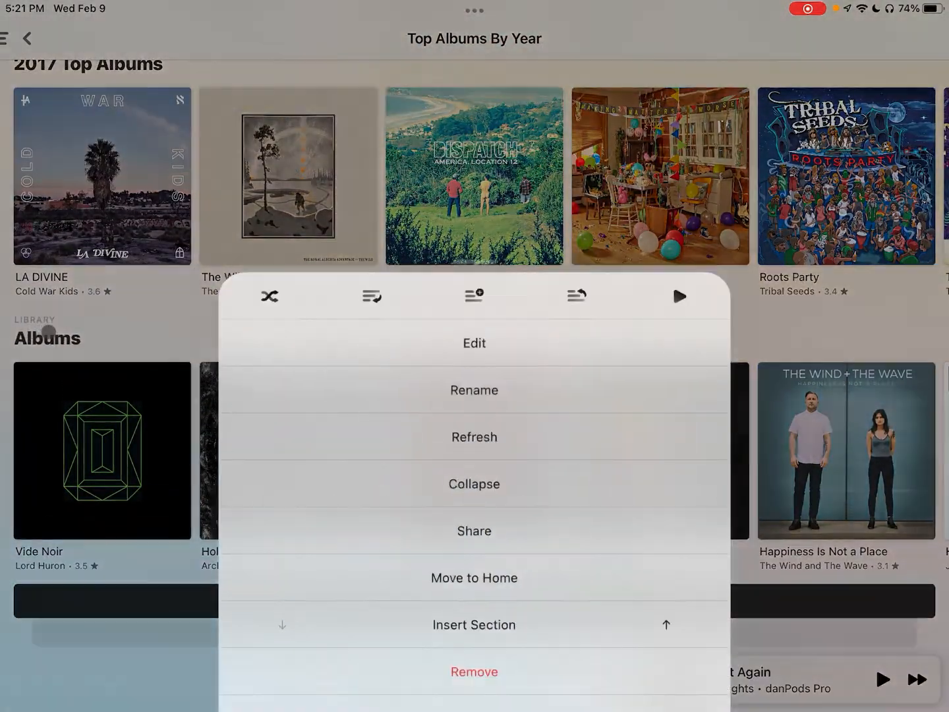
Set the Albums section's Playlist rule to Found Sounds - 2022, showing Heavy Steps and Motordrome.
click(474, 343)
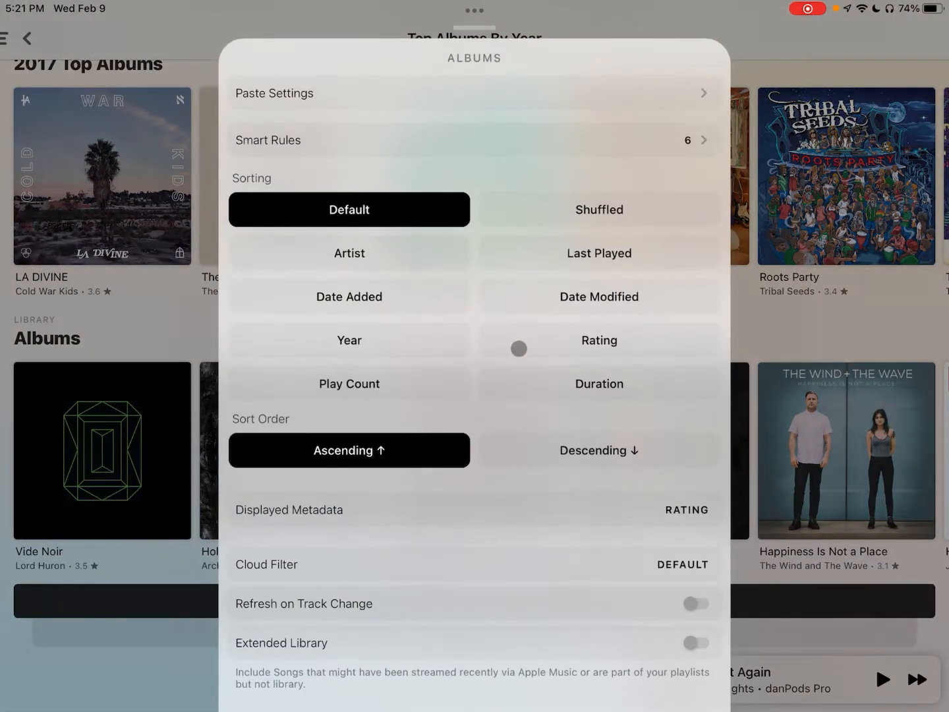
click(268, 140)
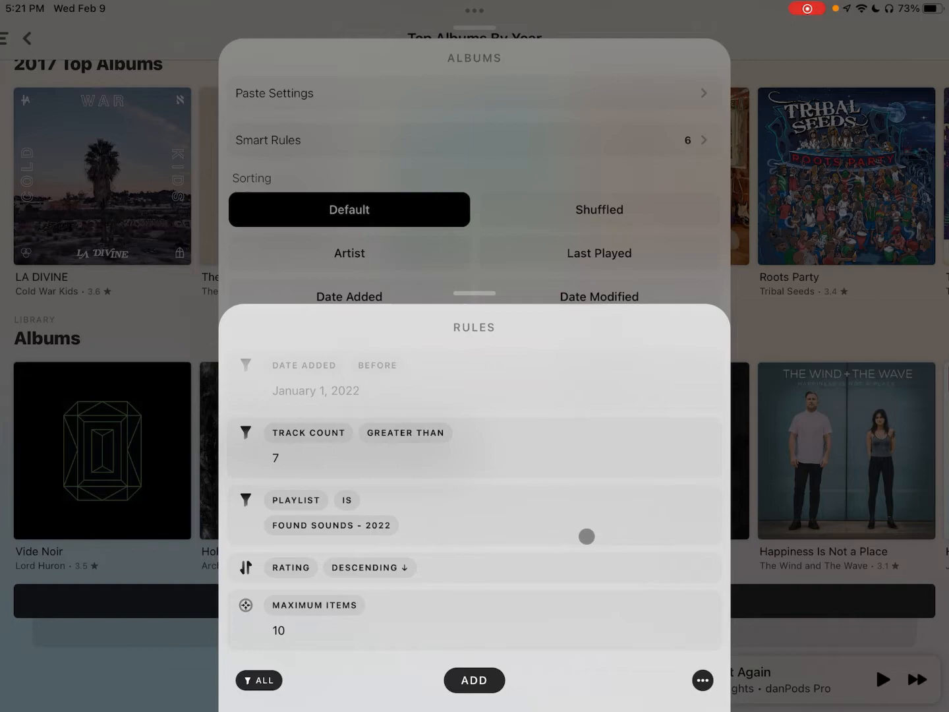
drag(585, 536, 517, 478)
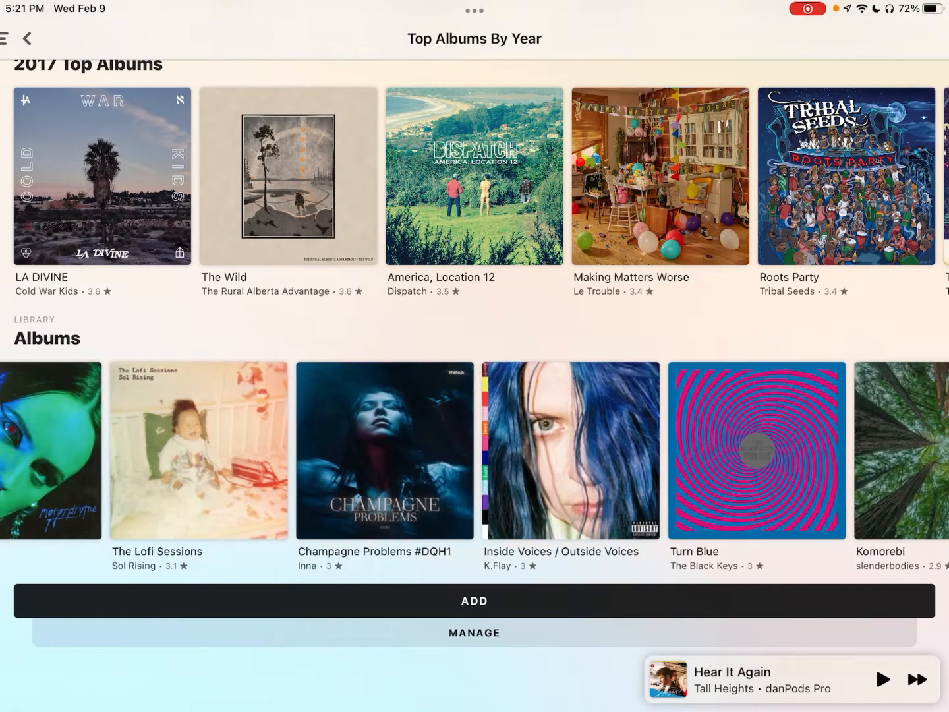
scroll(right, 3)
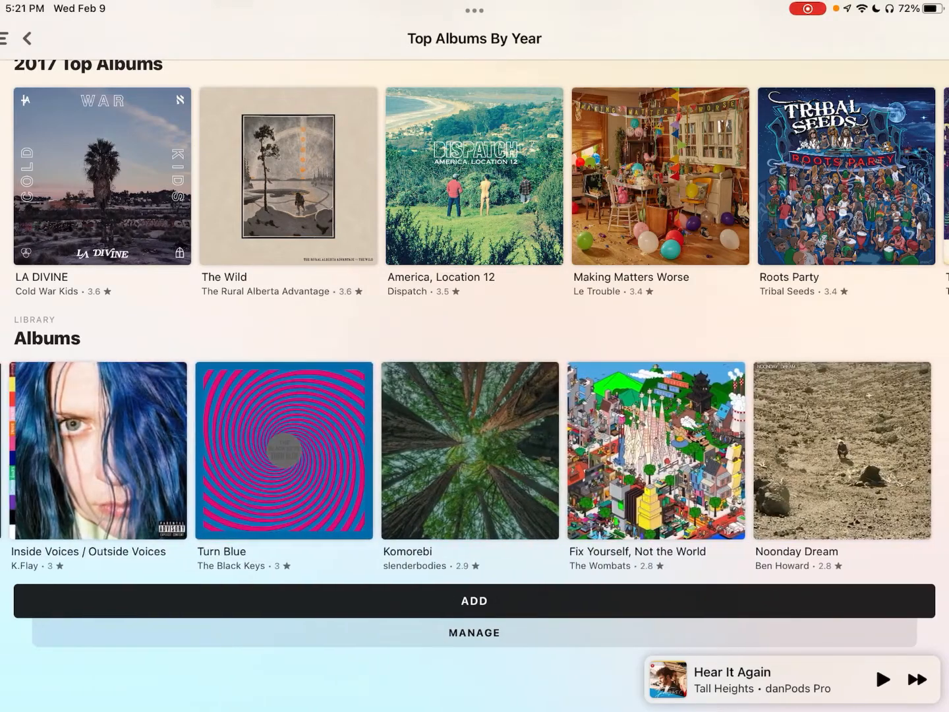
scroll(left, 3)
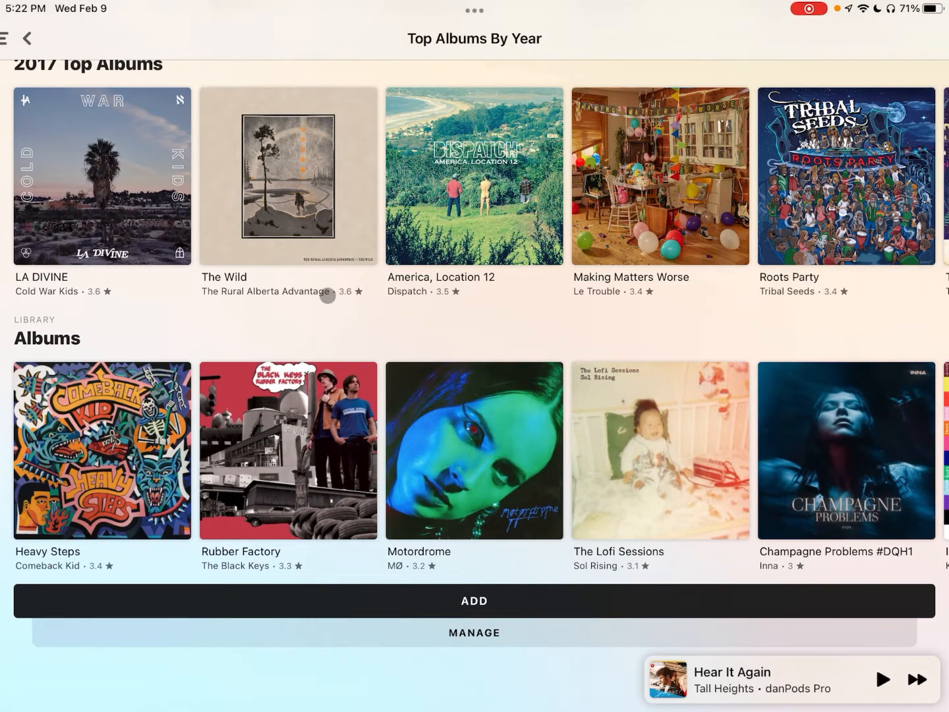
Browse the Alternative And Indie genre home's songs, albums and artists, then return to Genres.
scroll(down, 3)
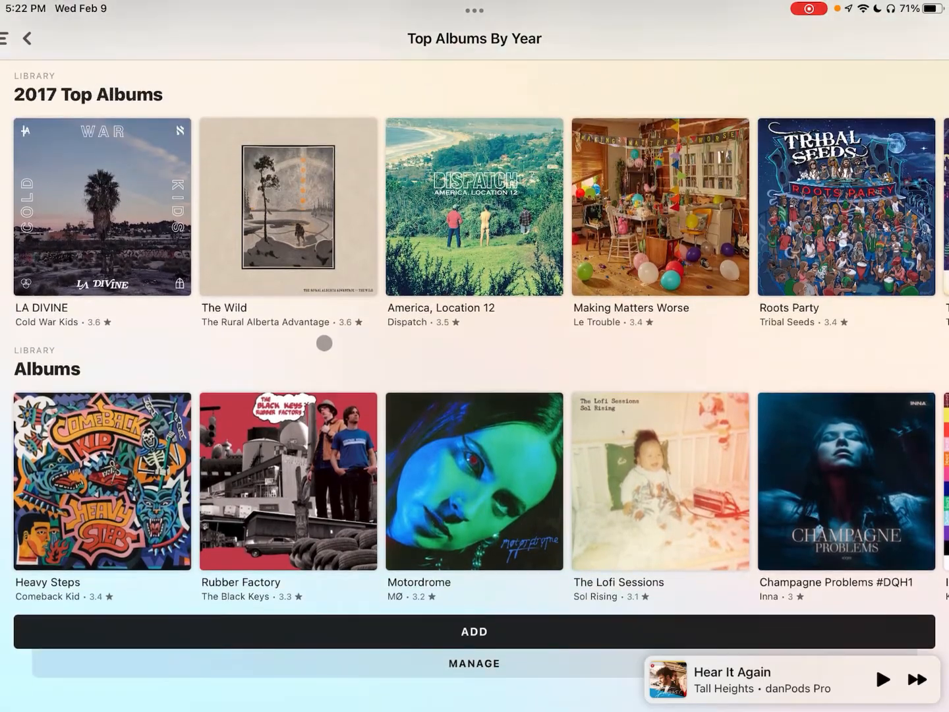
click(28, 36)
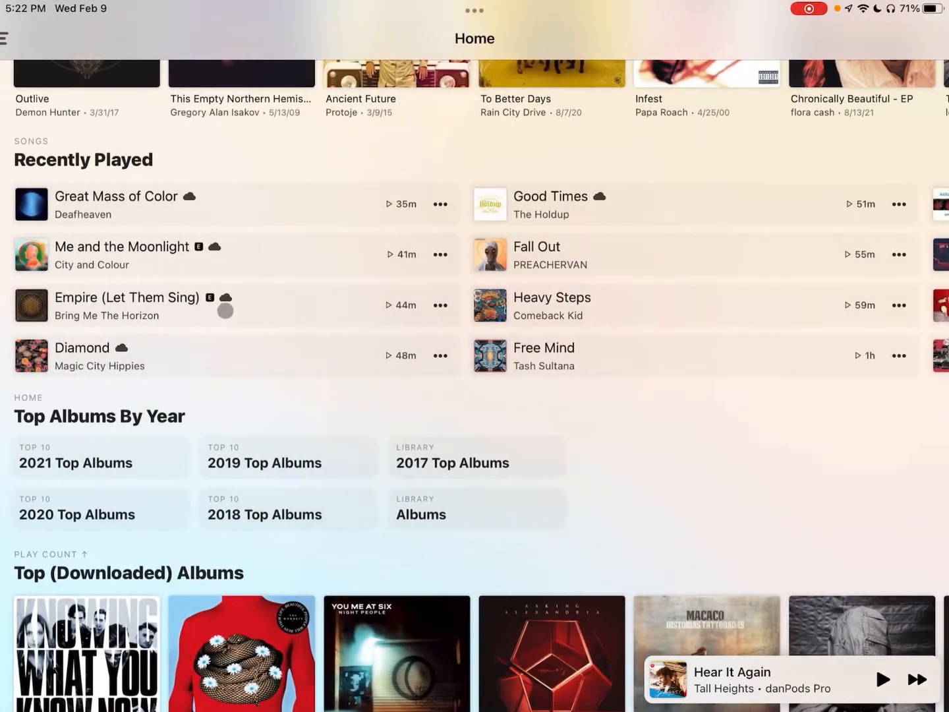
scroll(down, 3)
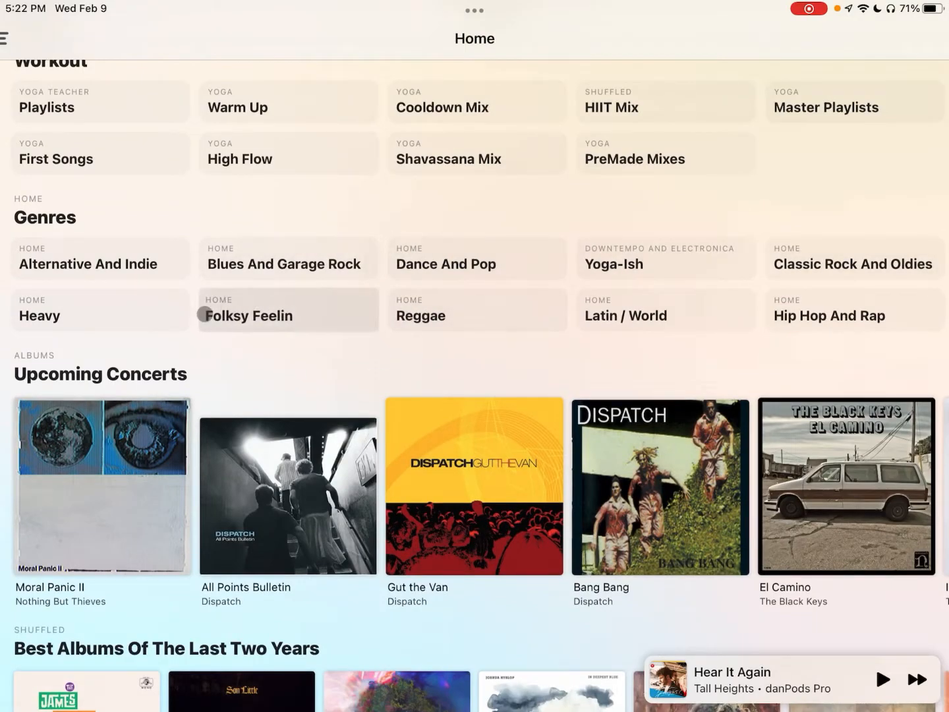
mouse_move(301, 212)
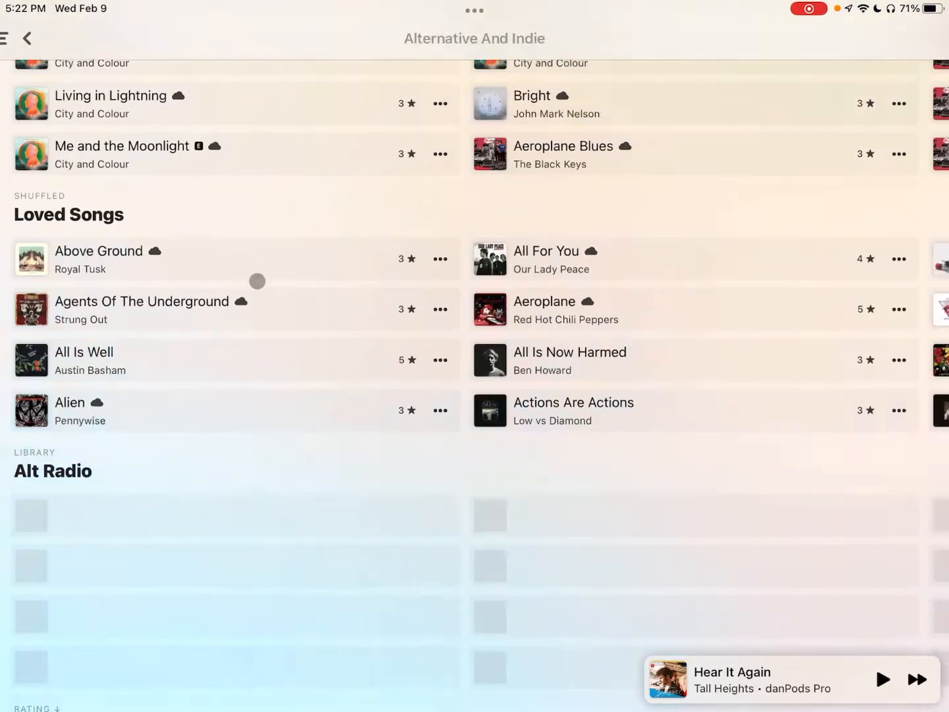
scroll(down, 3)
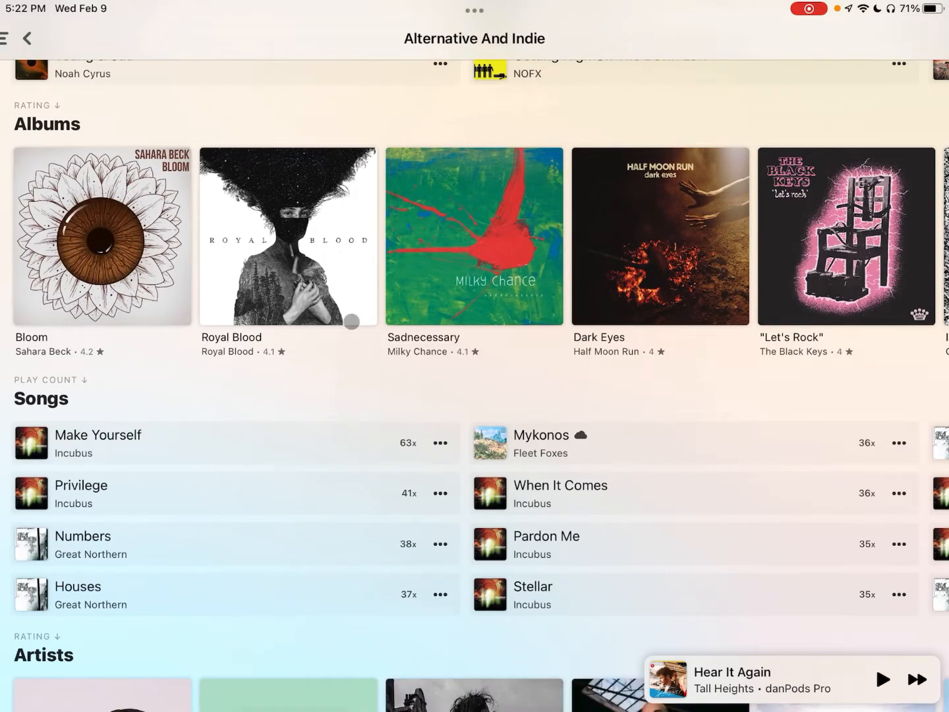
scroll(down, 3)
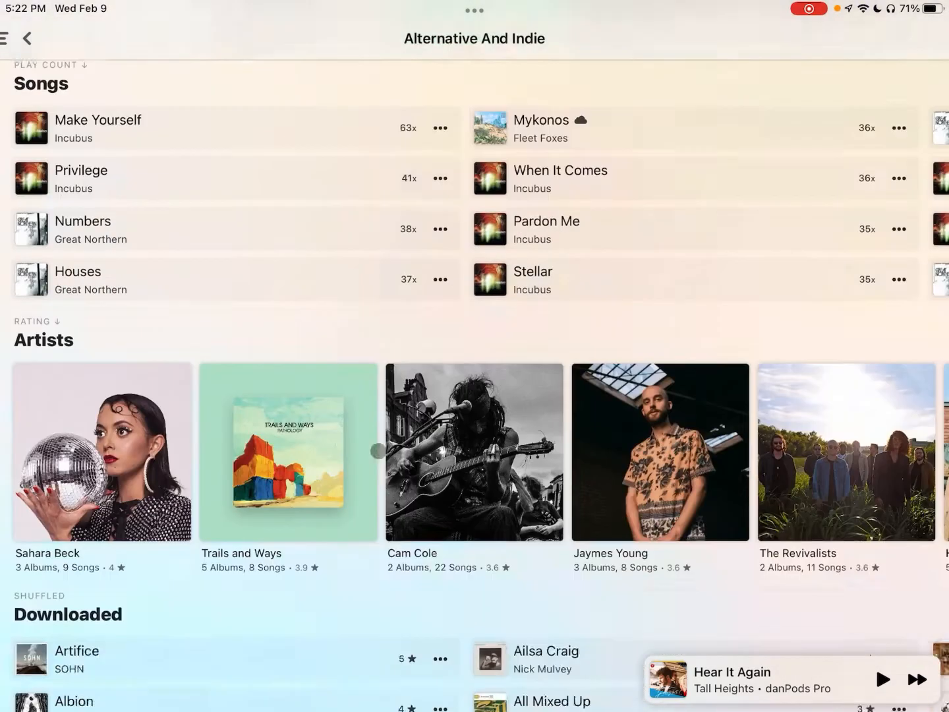
scroll(down, 3)
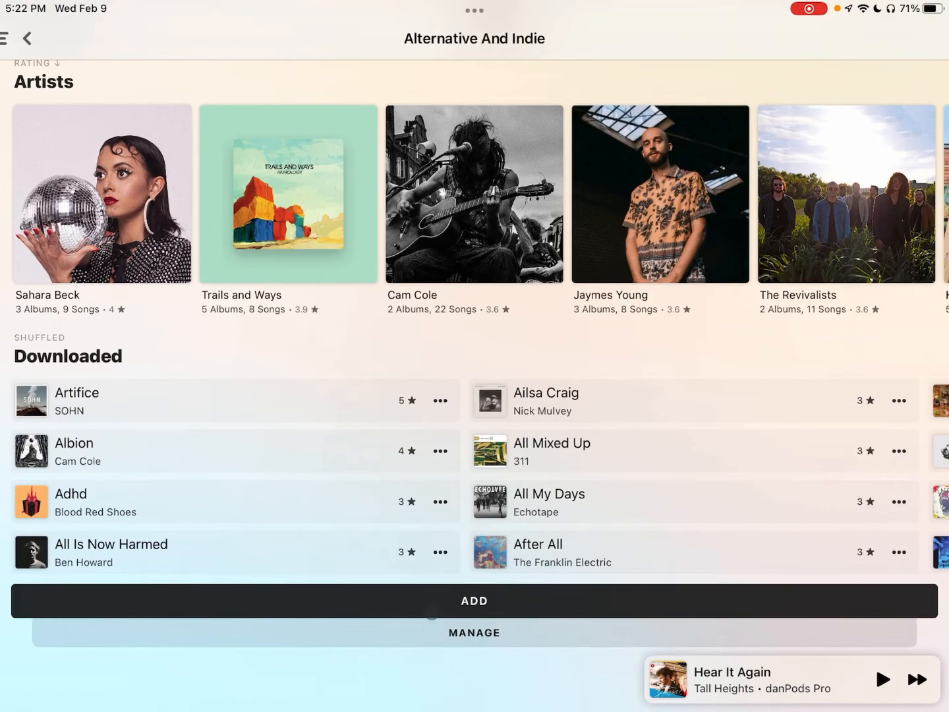
click(473, 633)
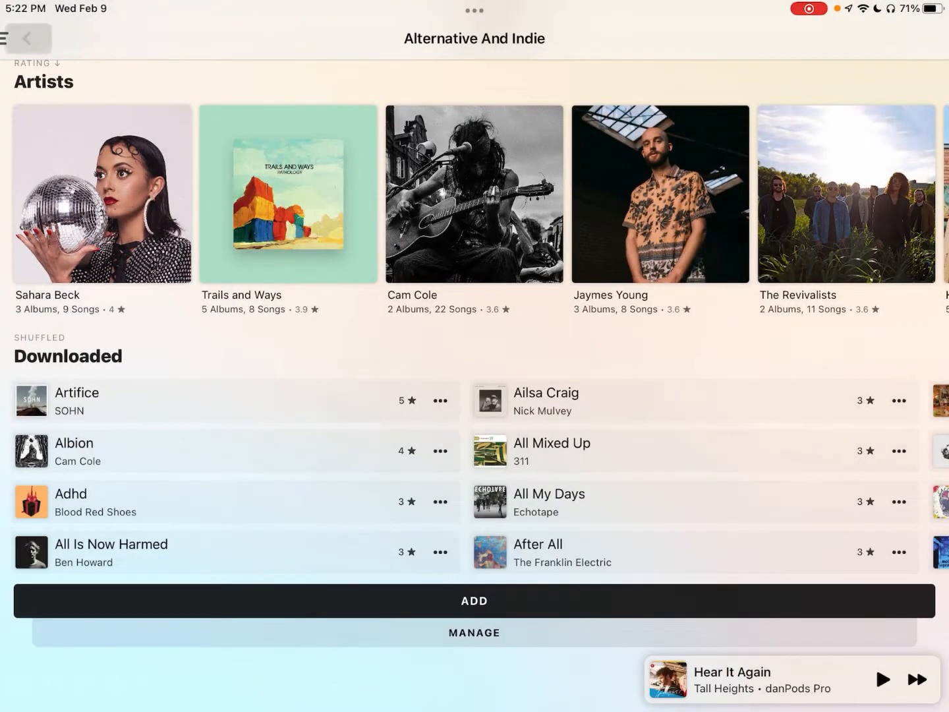
click(28, 37)
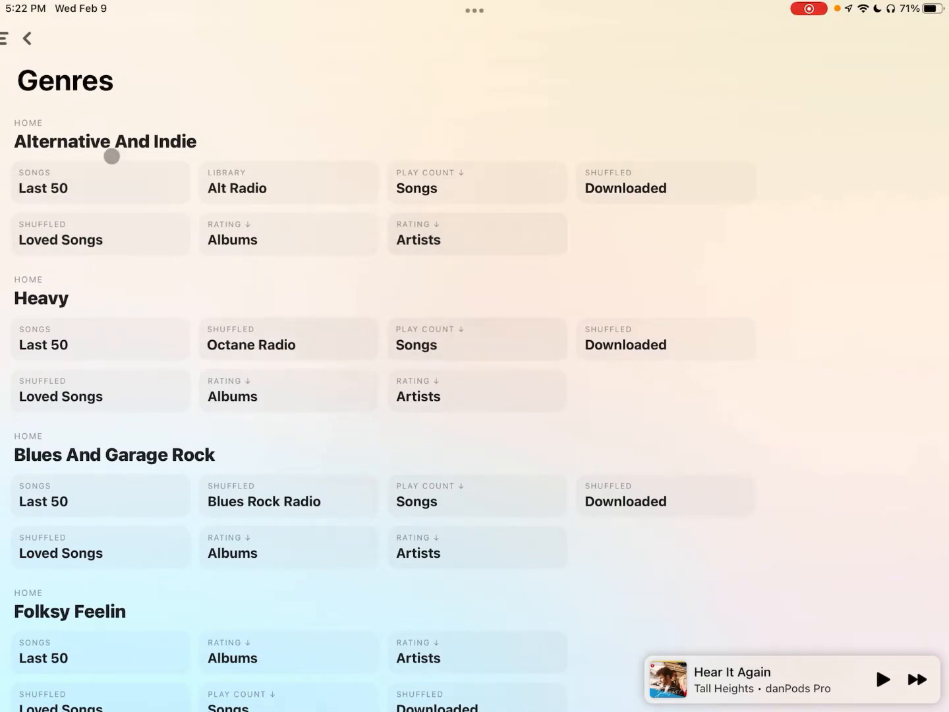
mouse_move(48, 121)
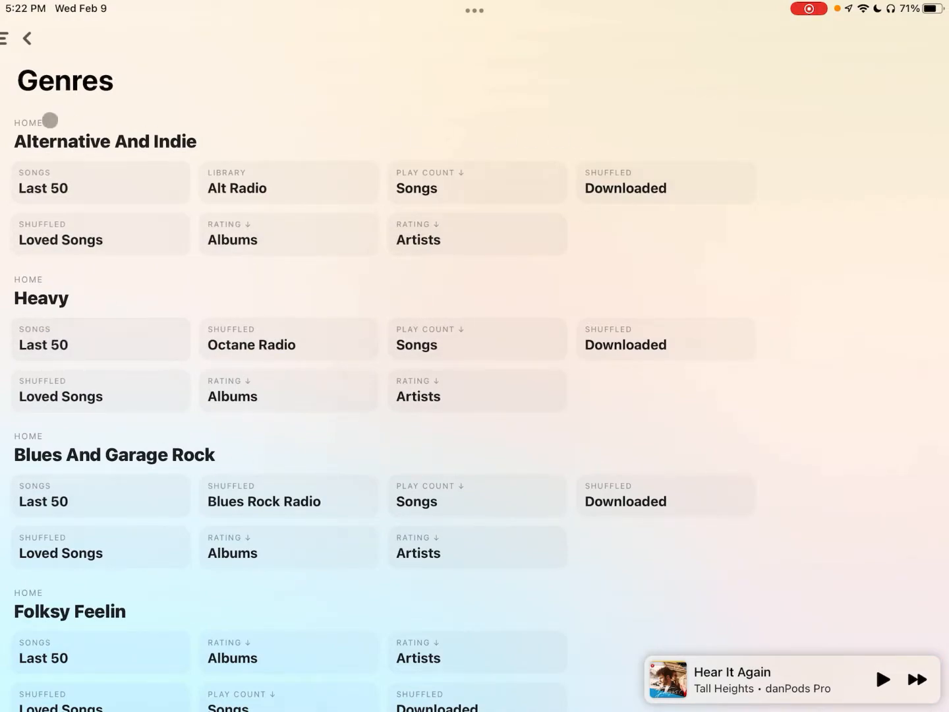
mouse_move(43, 291)
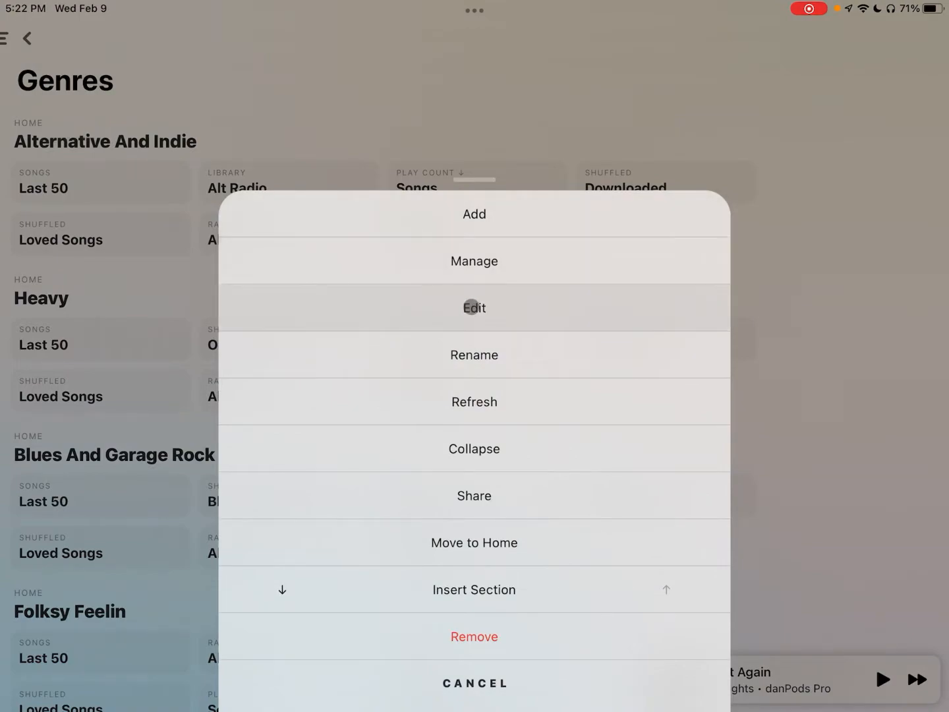
Append New Home, holding a library Songs section, to the bottom of Genres.
click(474, 308)
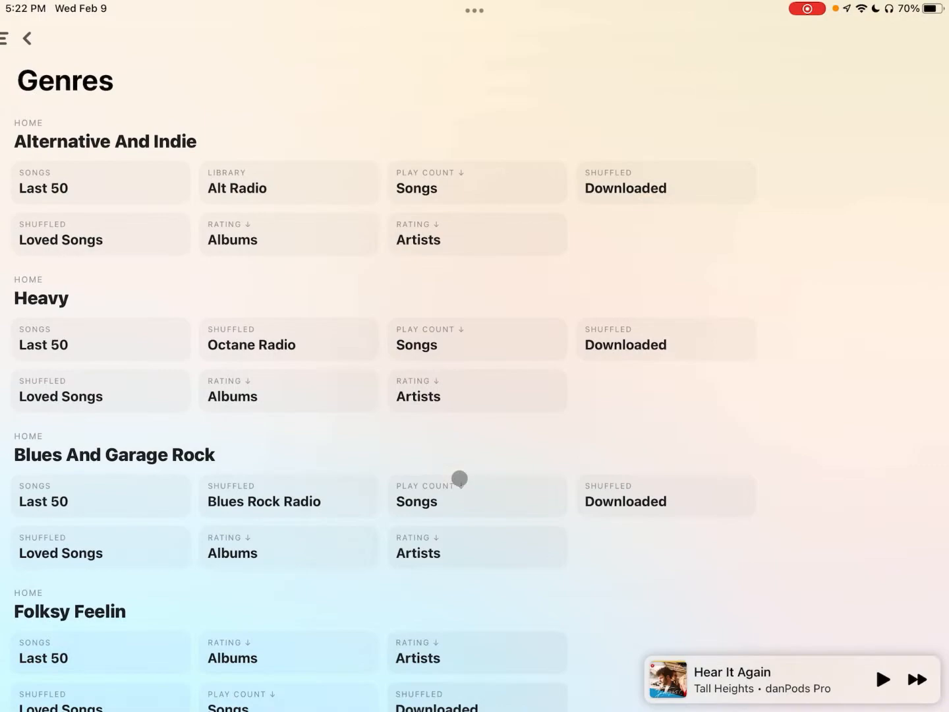
scroll(down, 3)
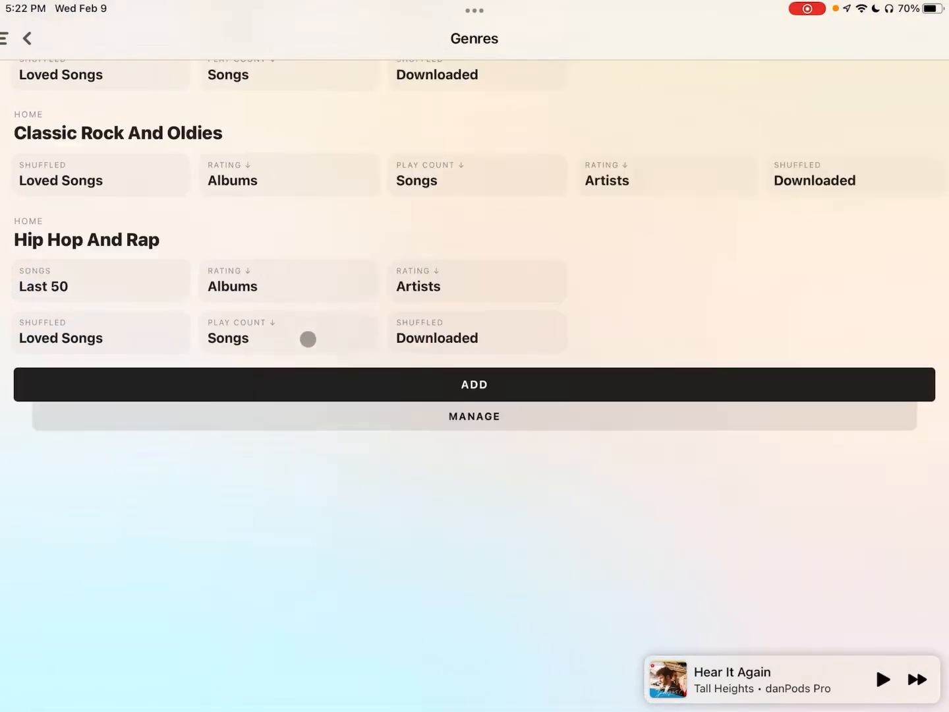
click(473, 384)
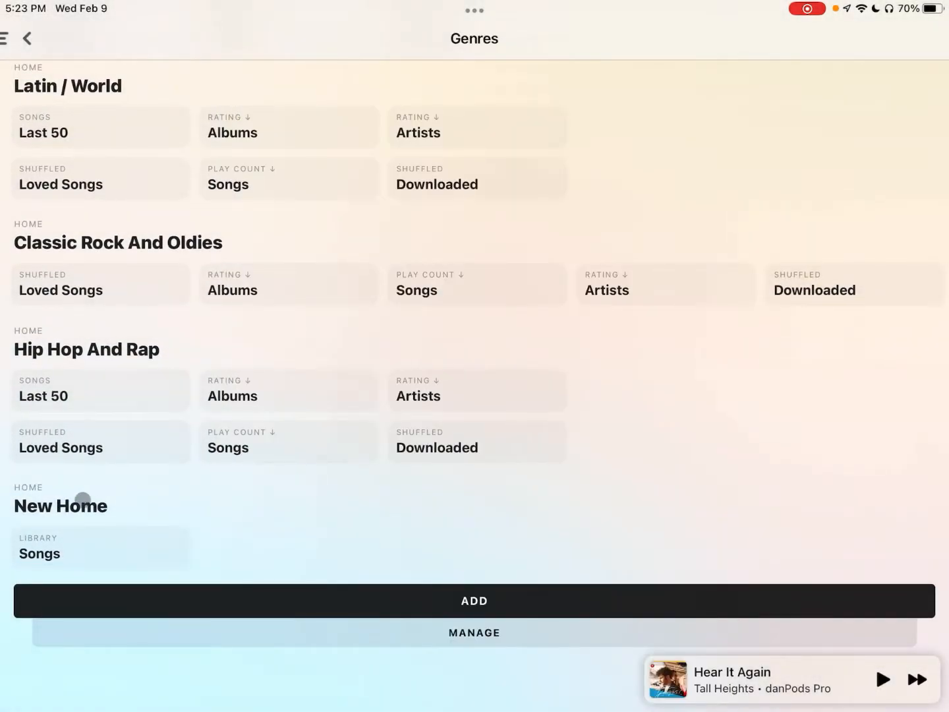
Paste the copied Alternative And Indie home settings into New Home and confirm the replacement.
click(82, 498)
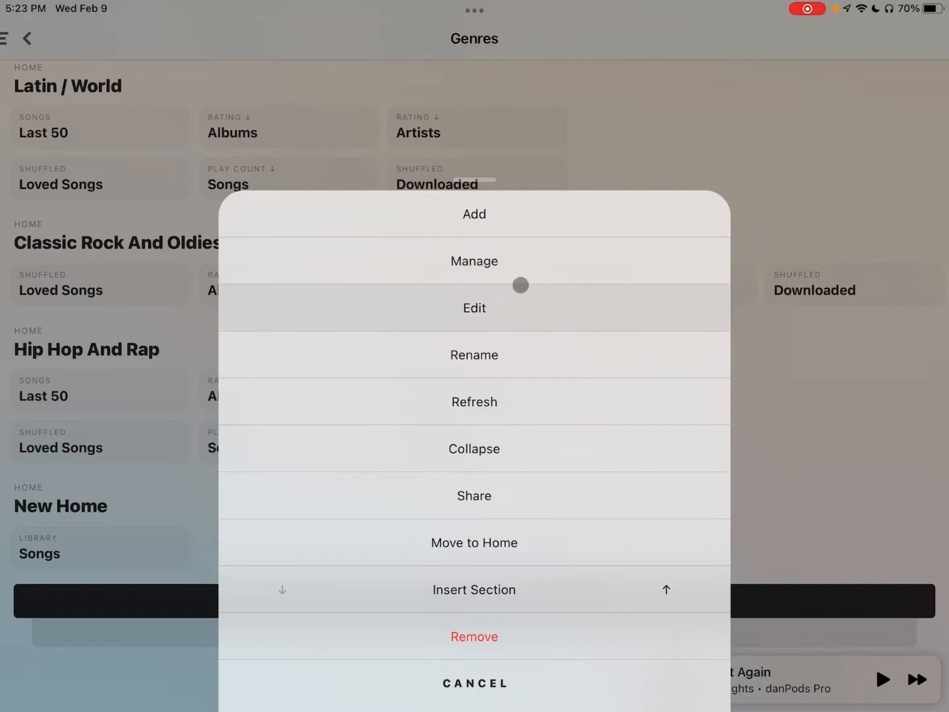
click(473, 308)
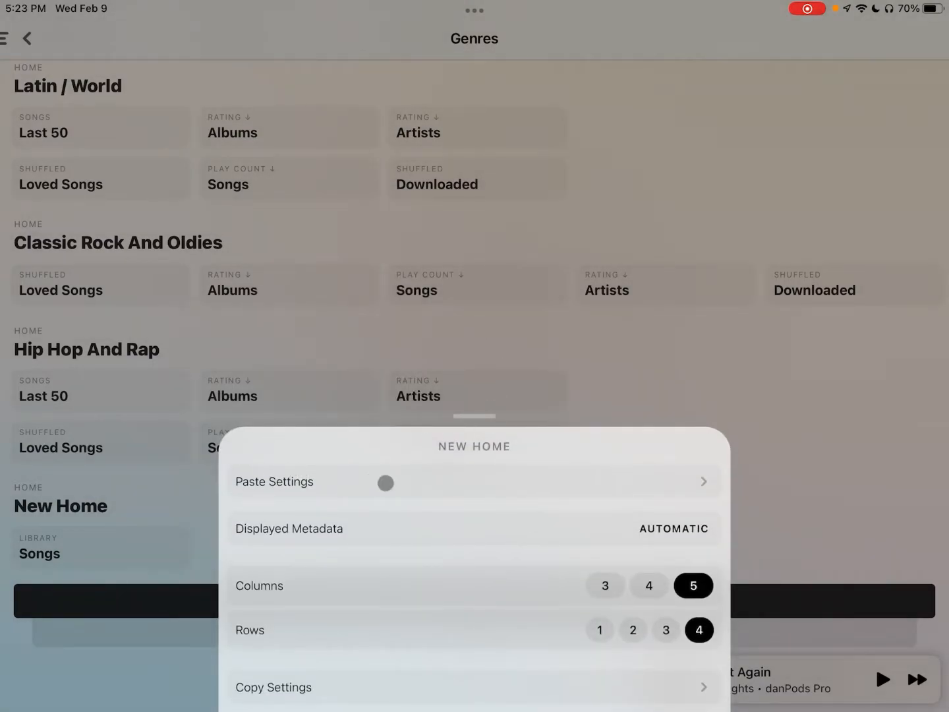
click(274, 482)
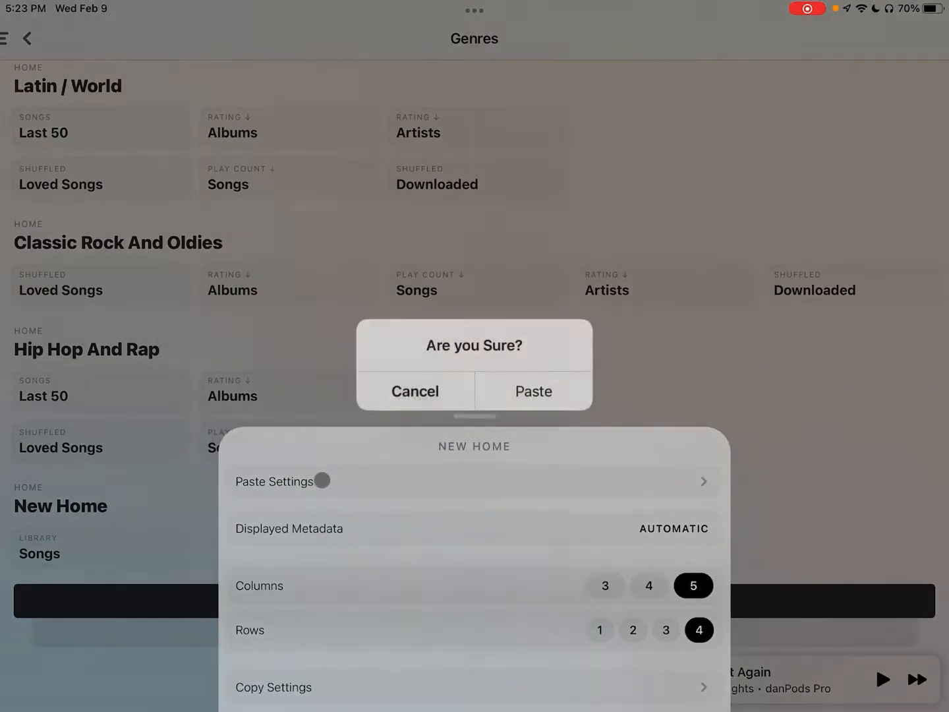
click(414, 390)
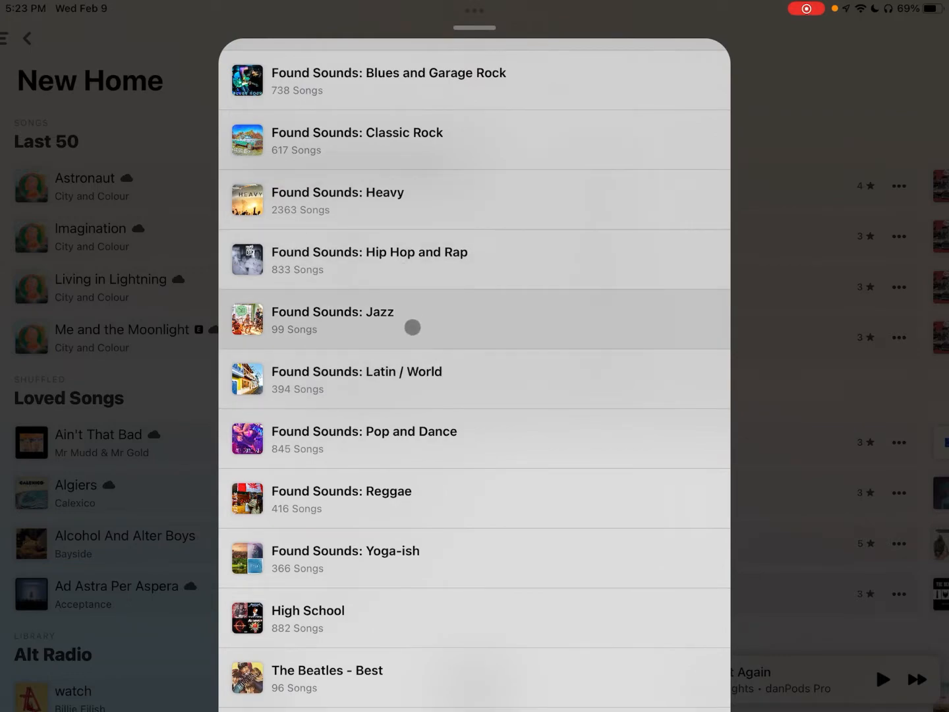
Choose Found Sounds: Jazz as the Last 50 source playlist and scroll the New Home page.
click(332, 320)
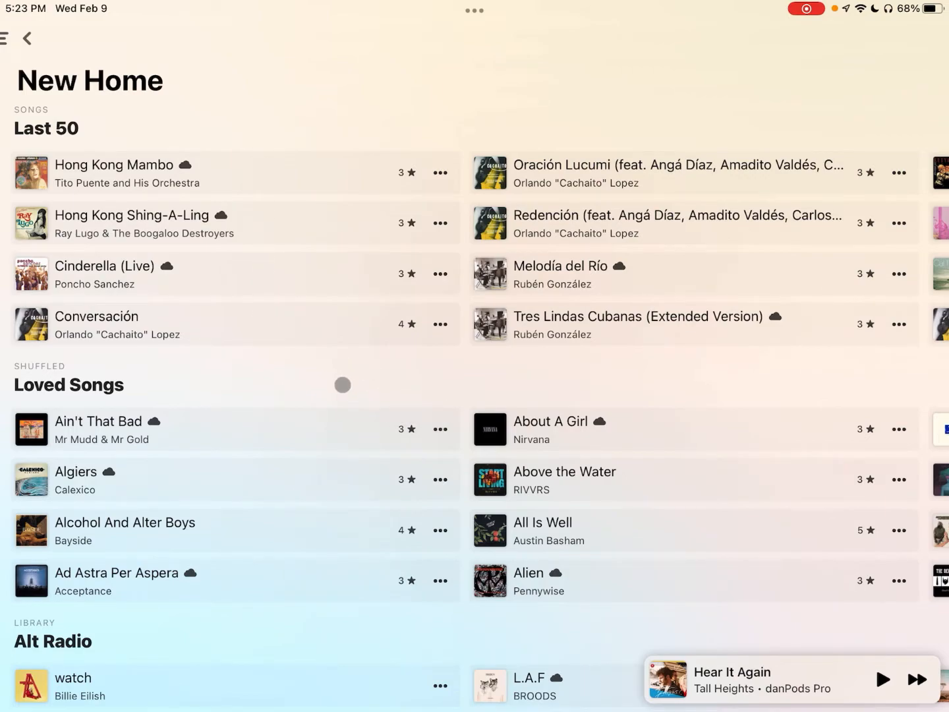
scroll(down, 3)
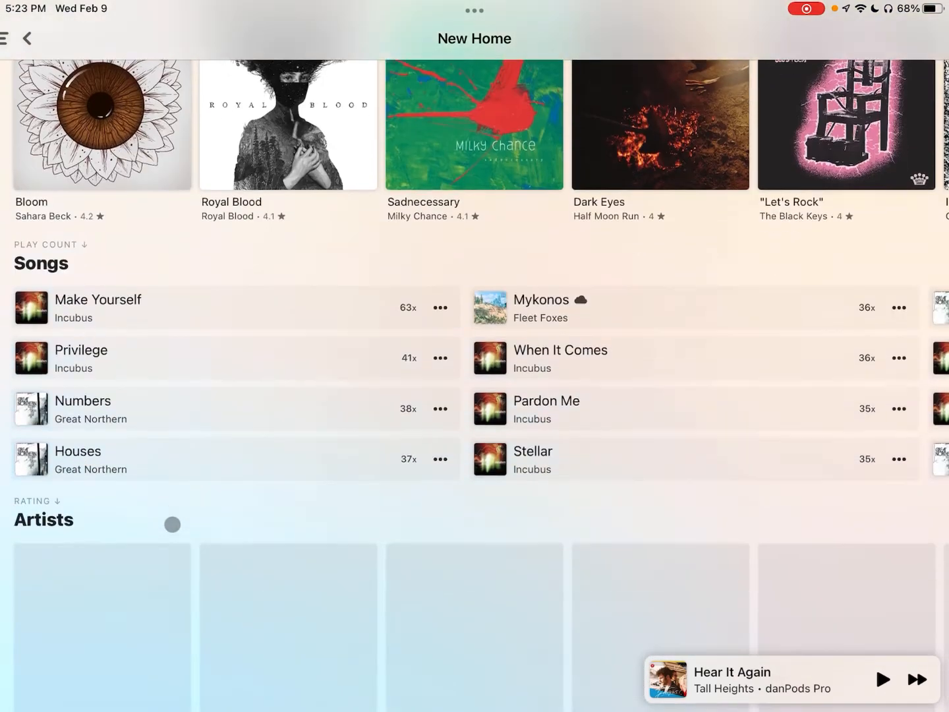
scroll(down, 3)
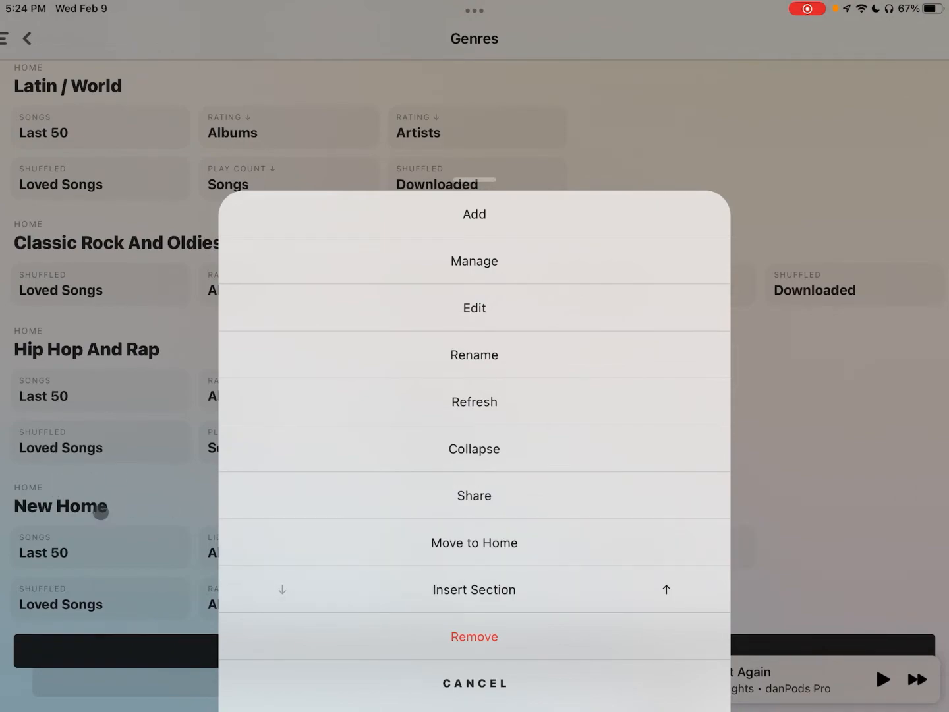
Remove New Home from Genres and scroll through the remaining genre homes.
click(474, 635)
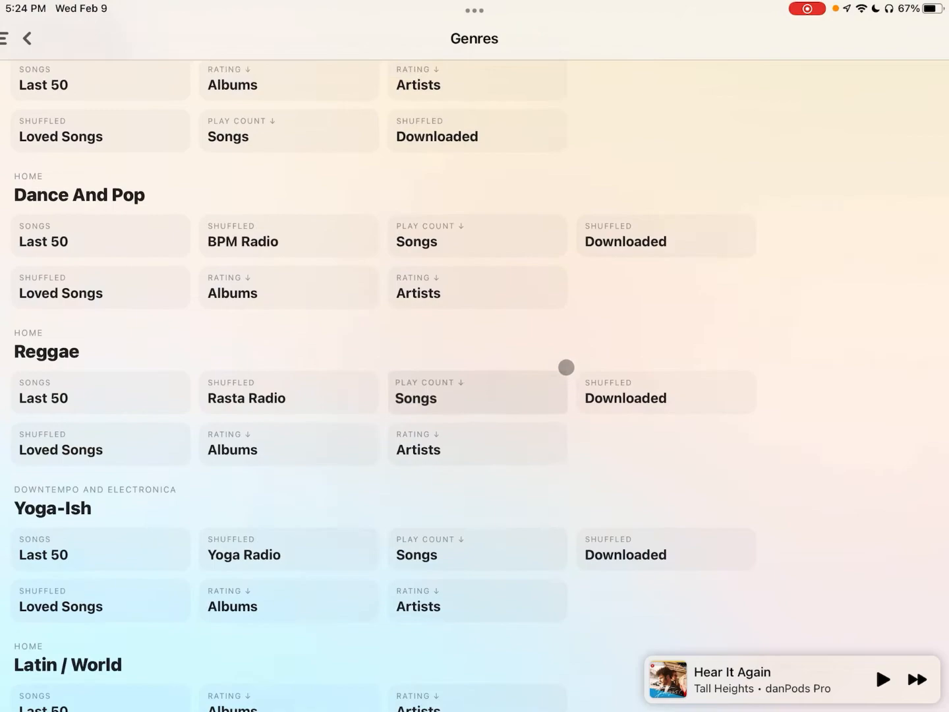
scroll(down, 3)
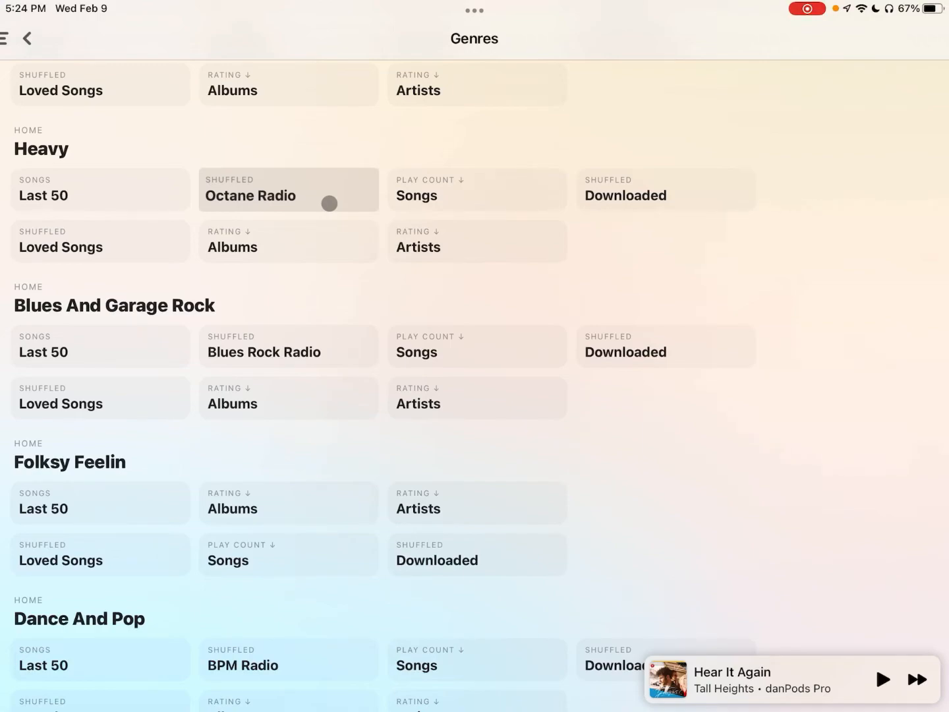
scroll(down, 3)
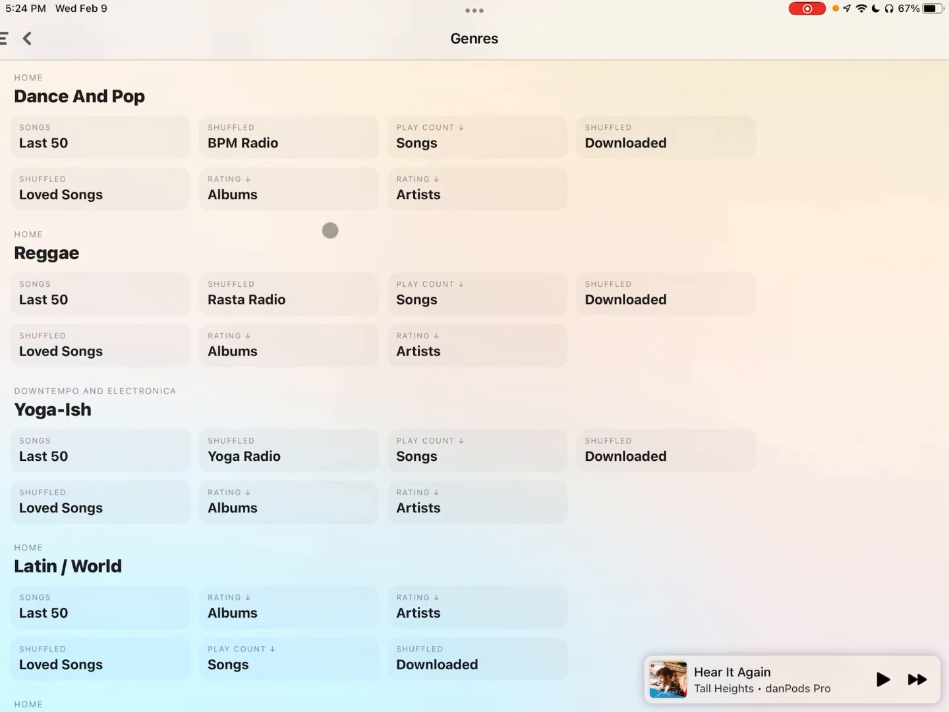
scroll(down, 3)
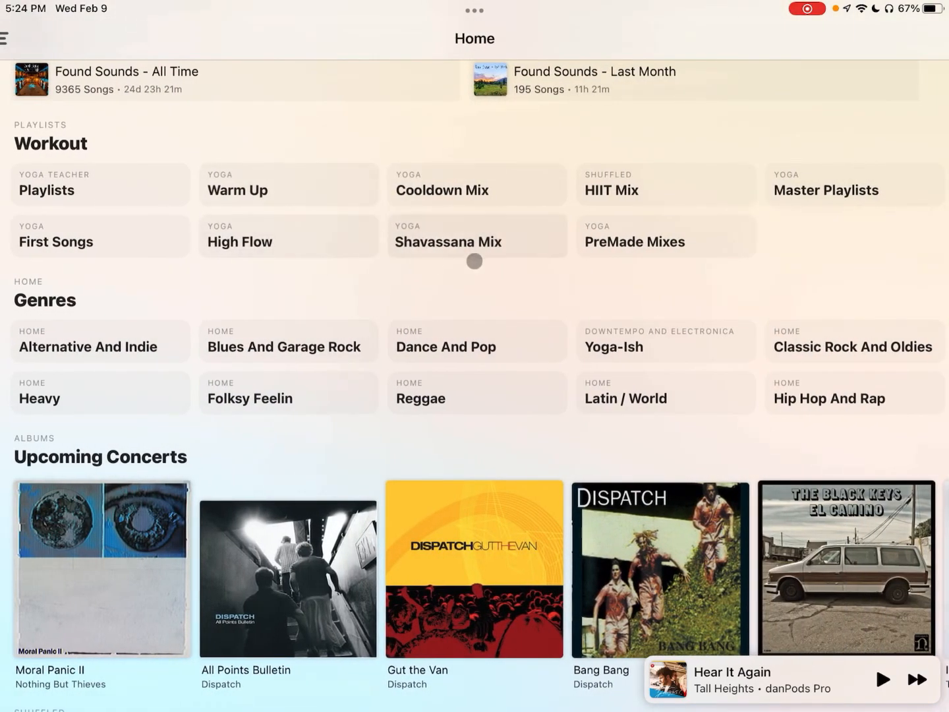
mouse_move(331, 284)
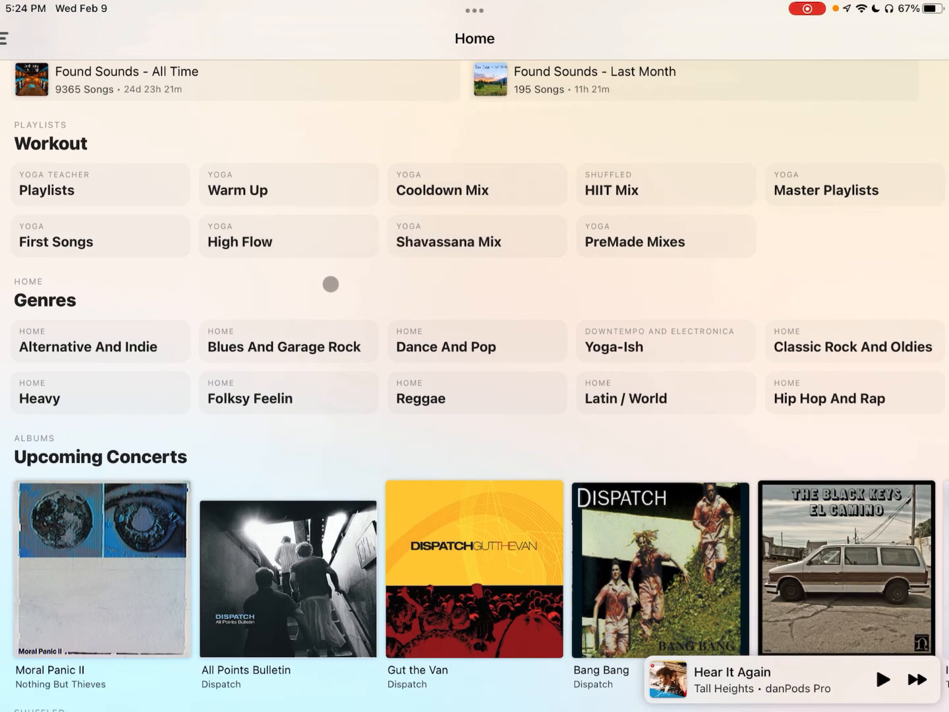